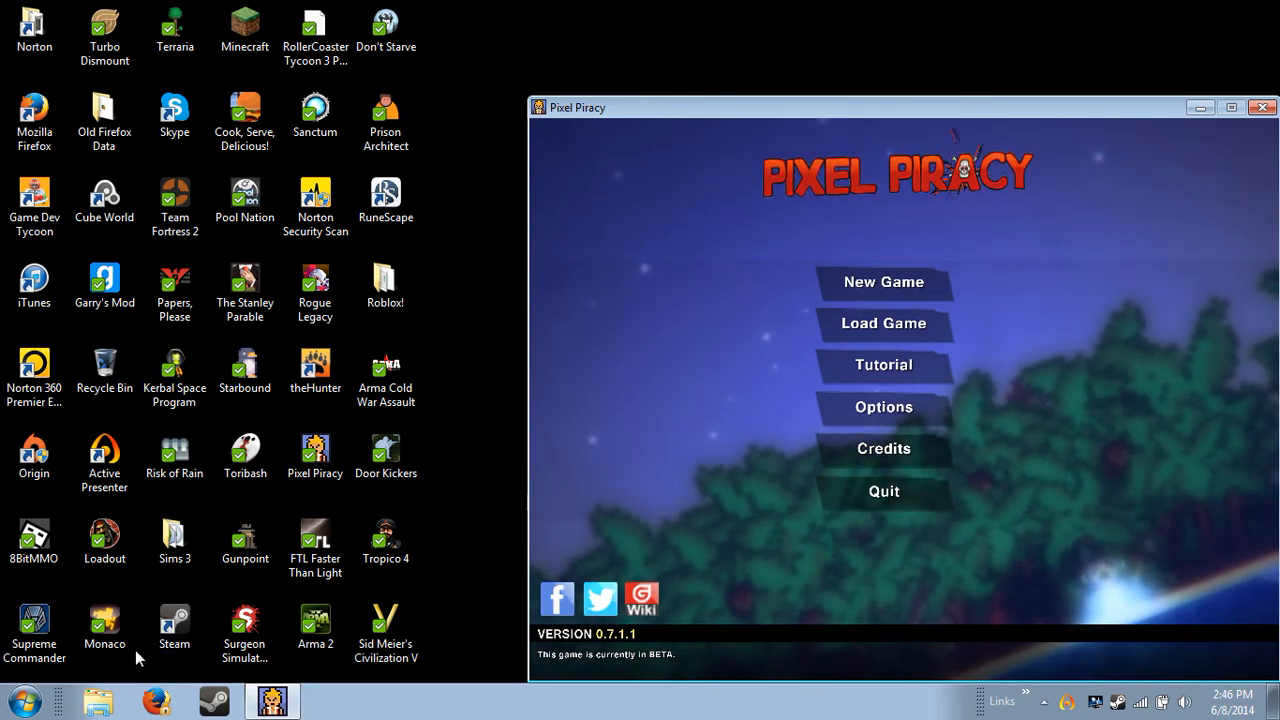
pyautogui.moveTo(708, 72)
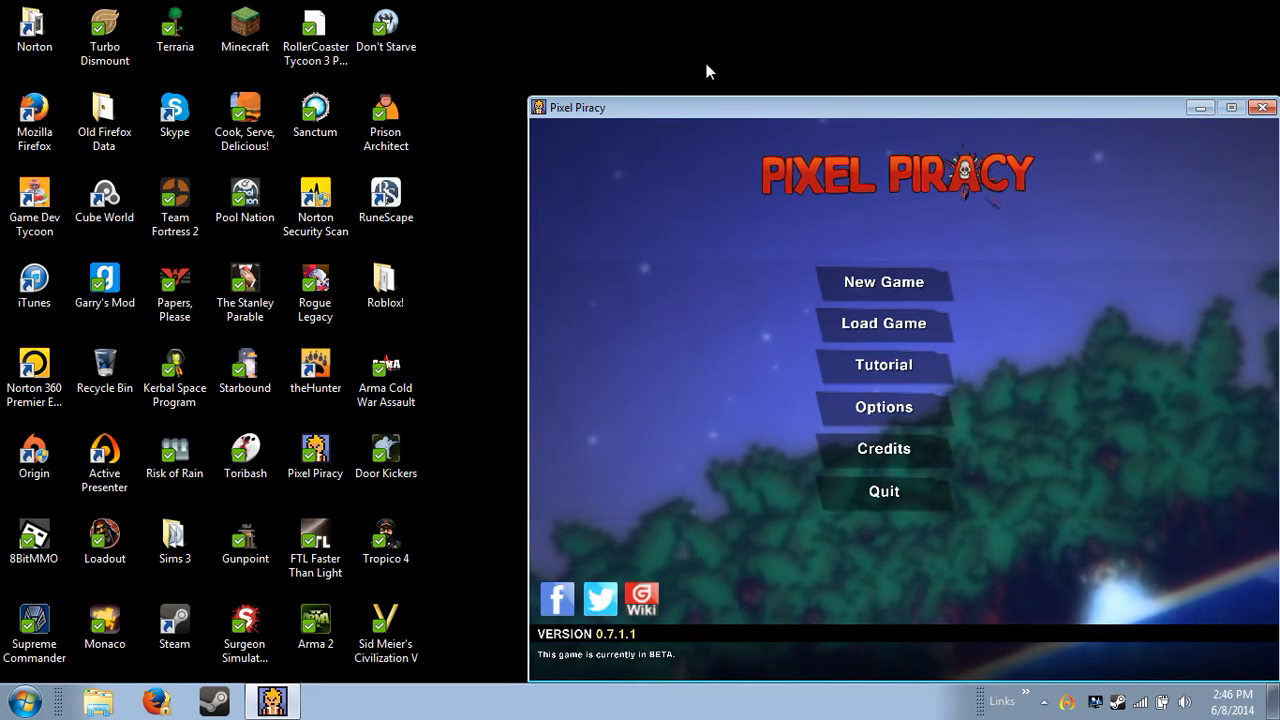
pyautogui.moveTo(408, 256)
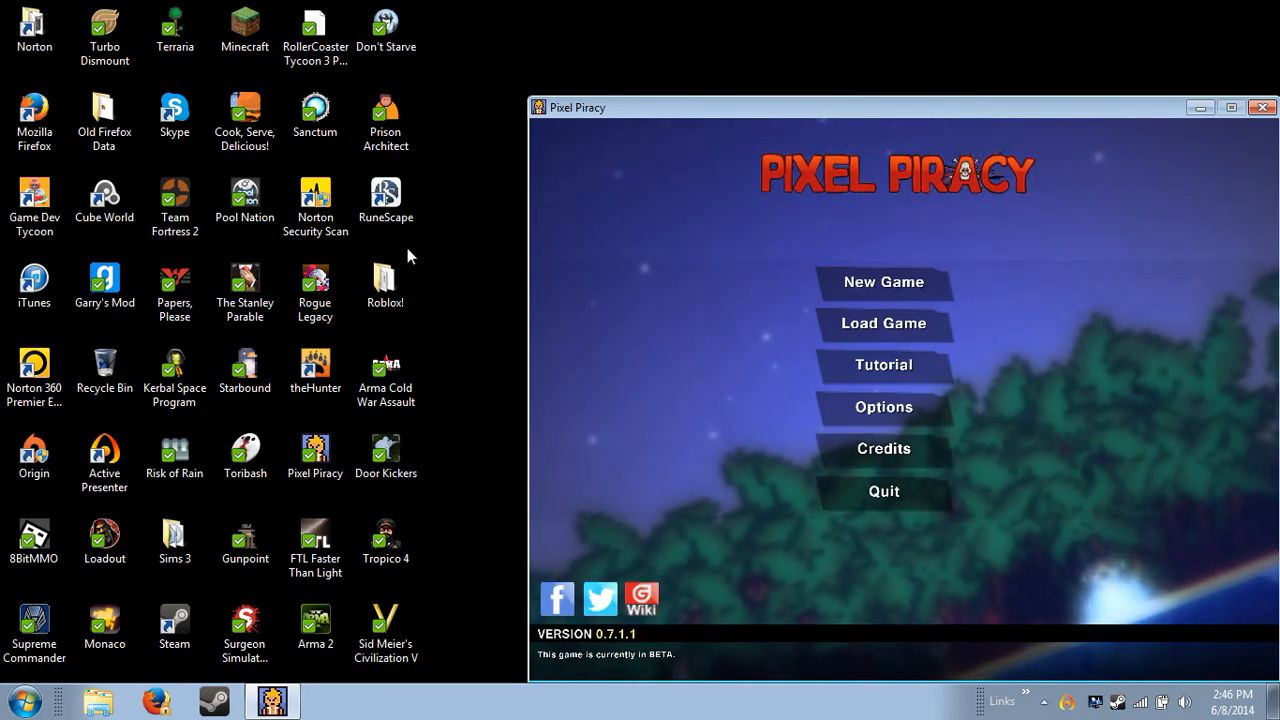
pyautogui.moveTo(662, 296)
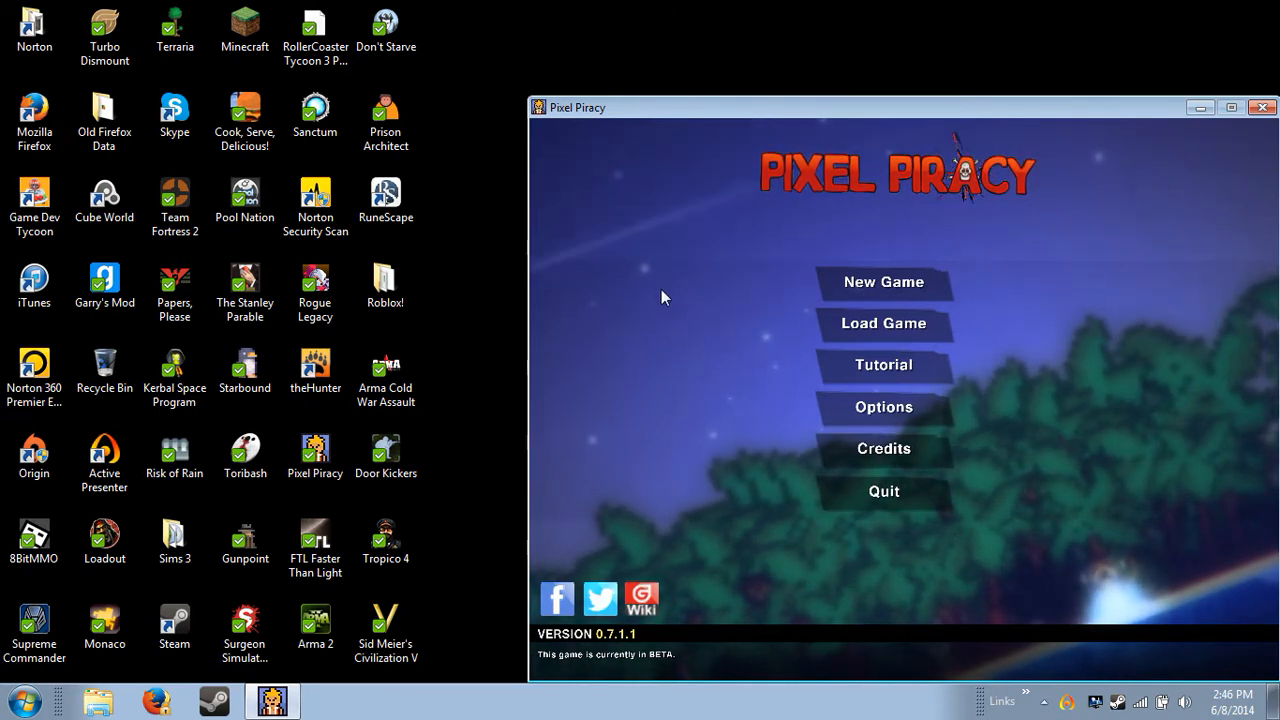
pyautogui.moveTo(620, 350)
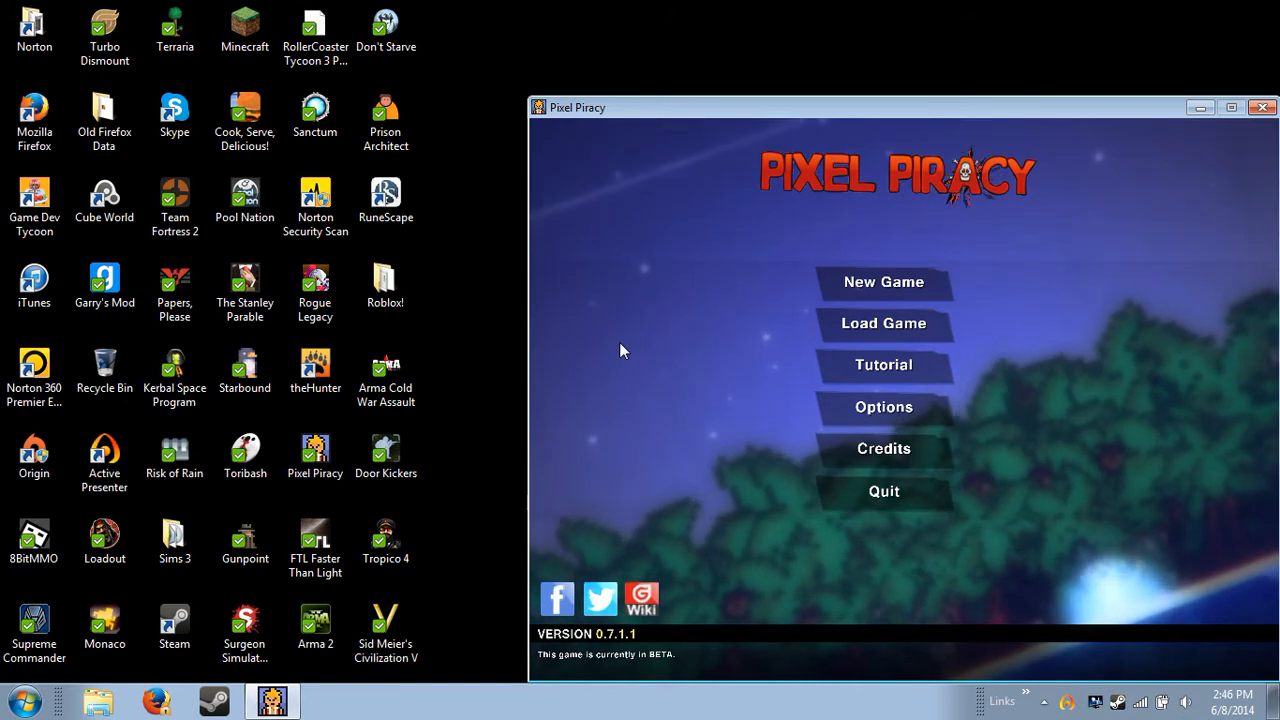
pyautogui.moveTo(980, 68)
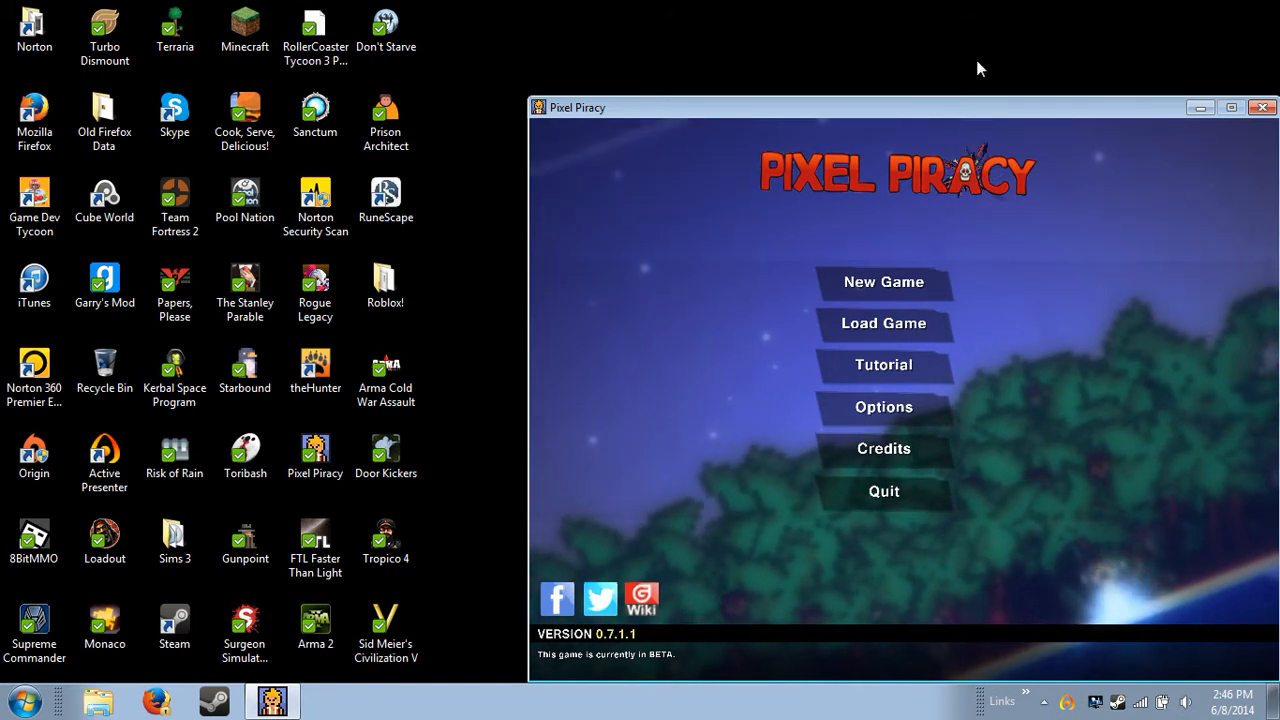
pyautogui.moveTo(884, 280)
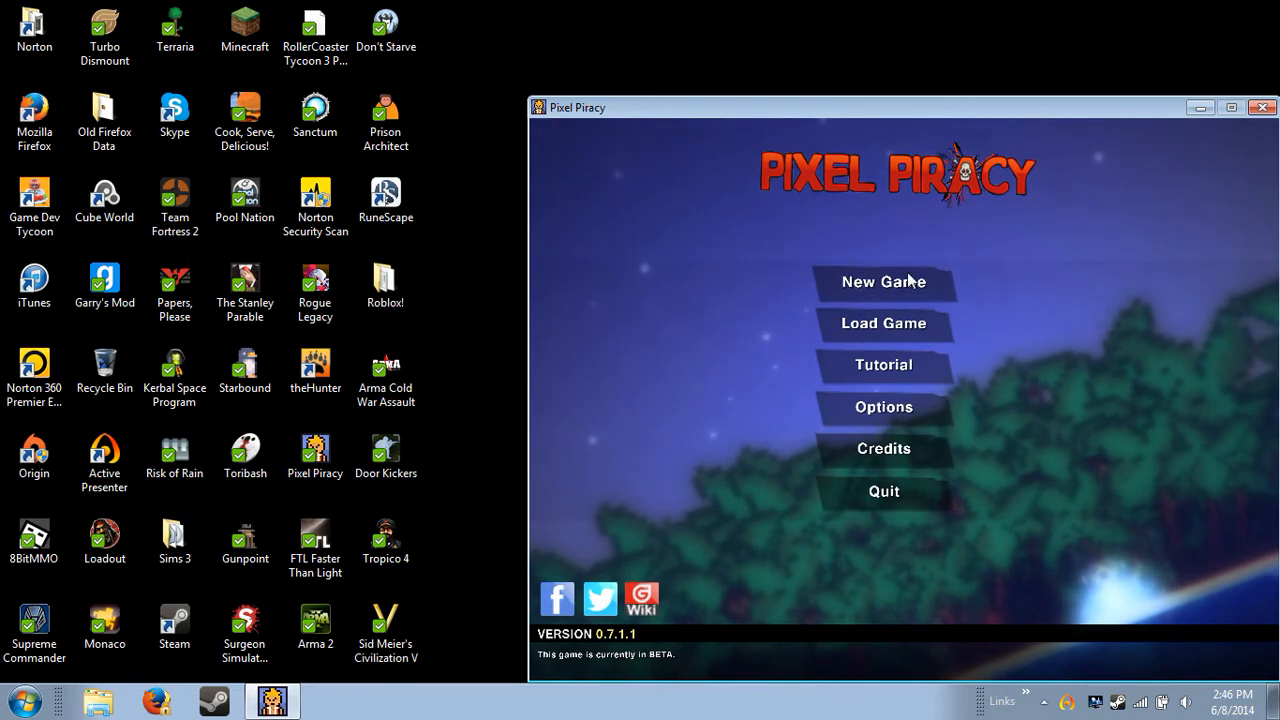
# Step: Name the captain rtgb on world Pirazia and settle on Princess Mode after toggling Hardcore
pyautogui.click(884, 322)
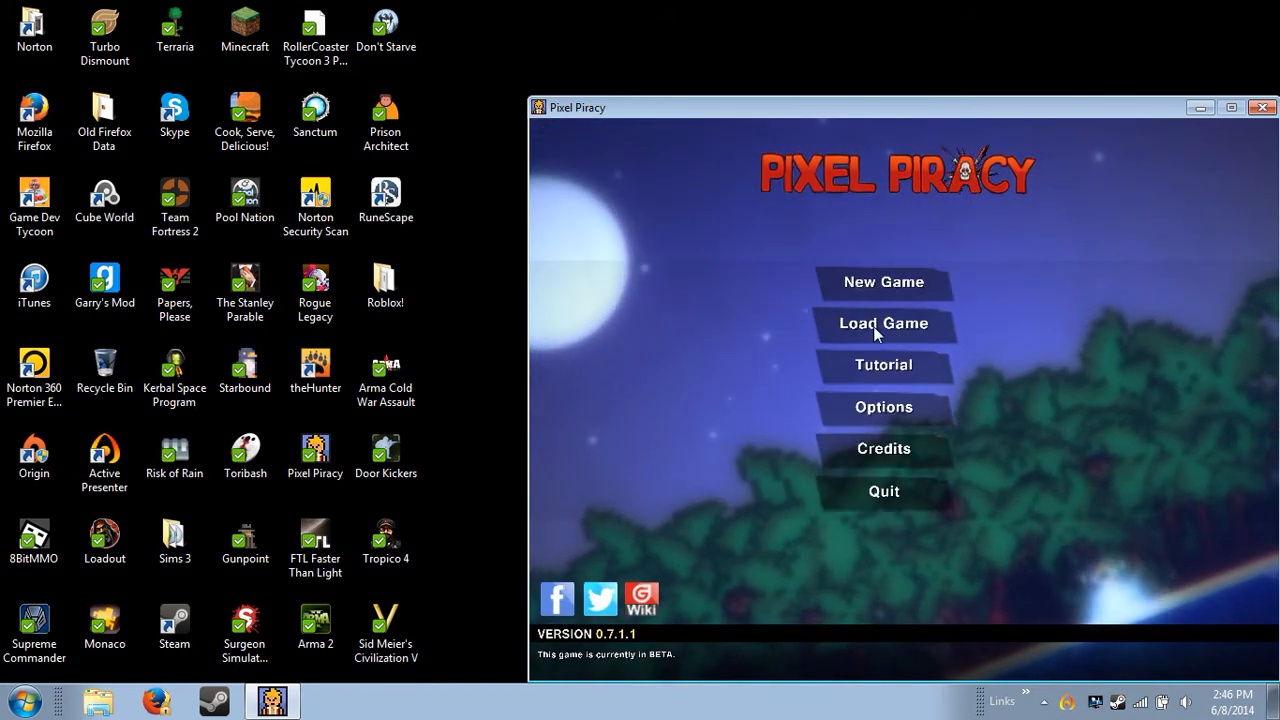
pyautogui.click(884, 324)
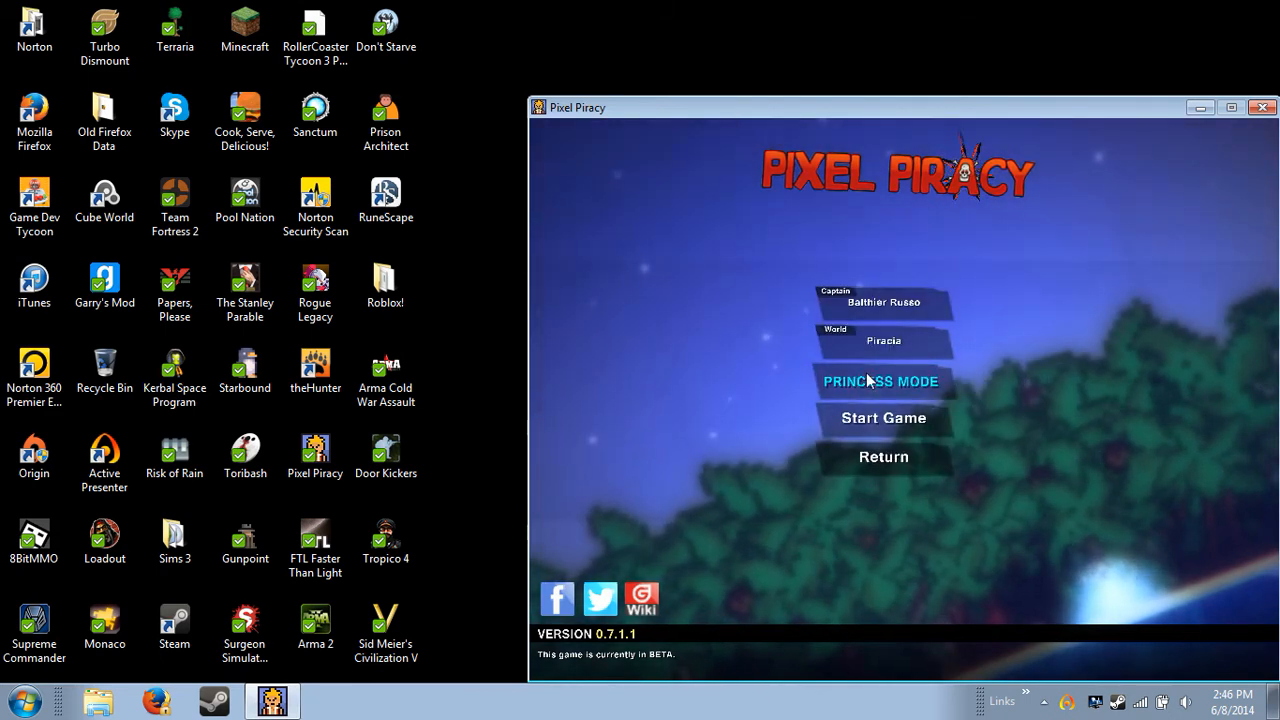
pyautogui.click(884, 302)
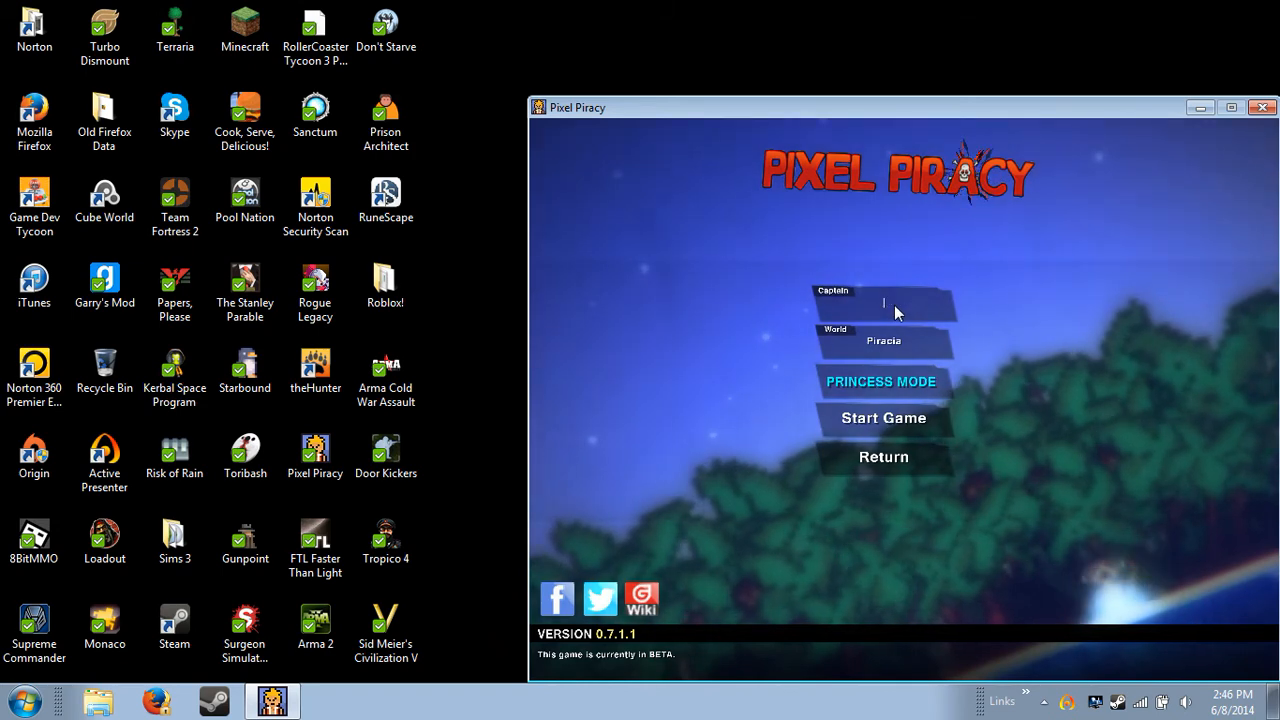
pyautogui.write('rtgb')
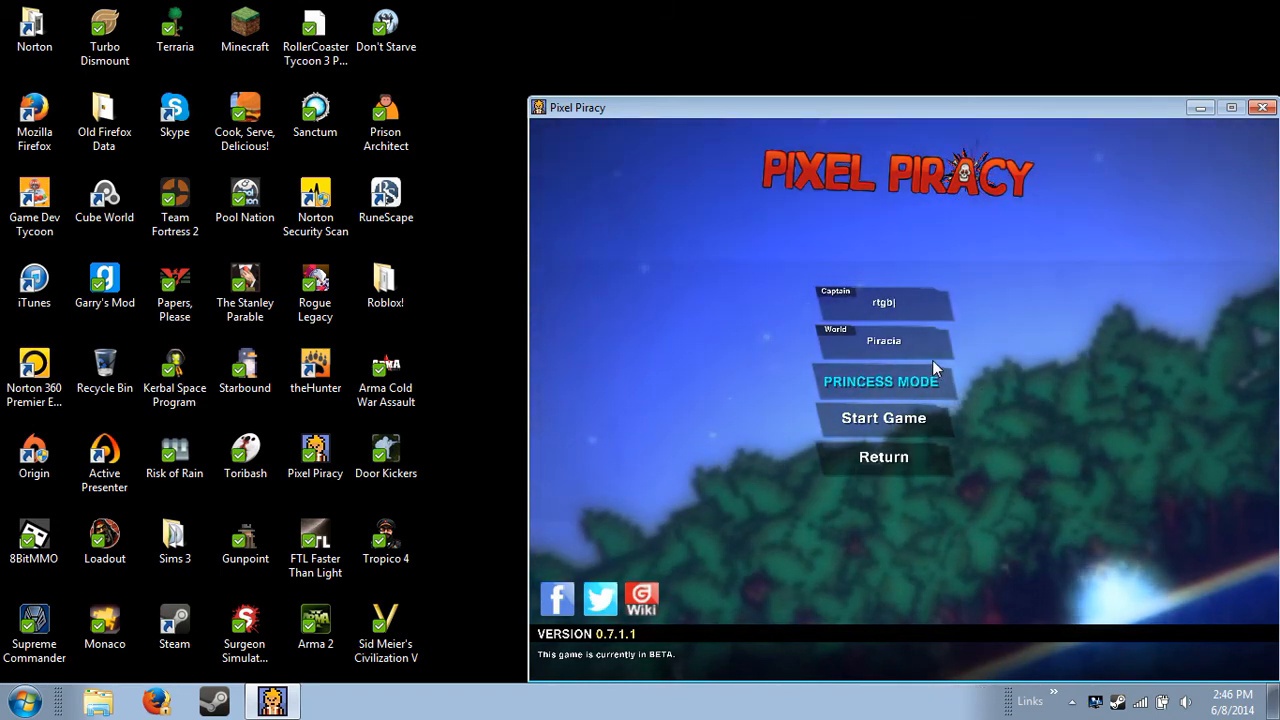
pyautogui.click(882, 380)
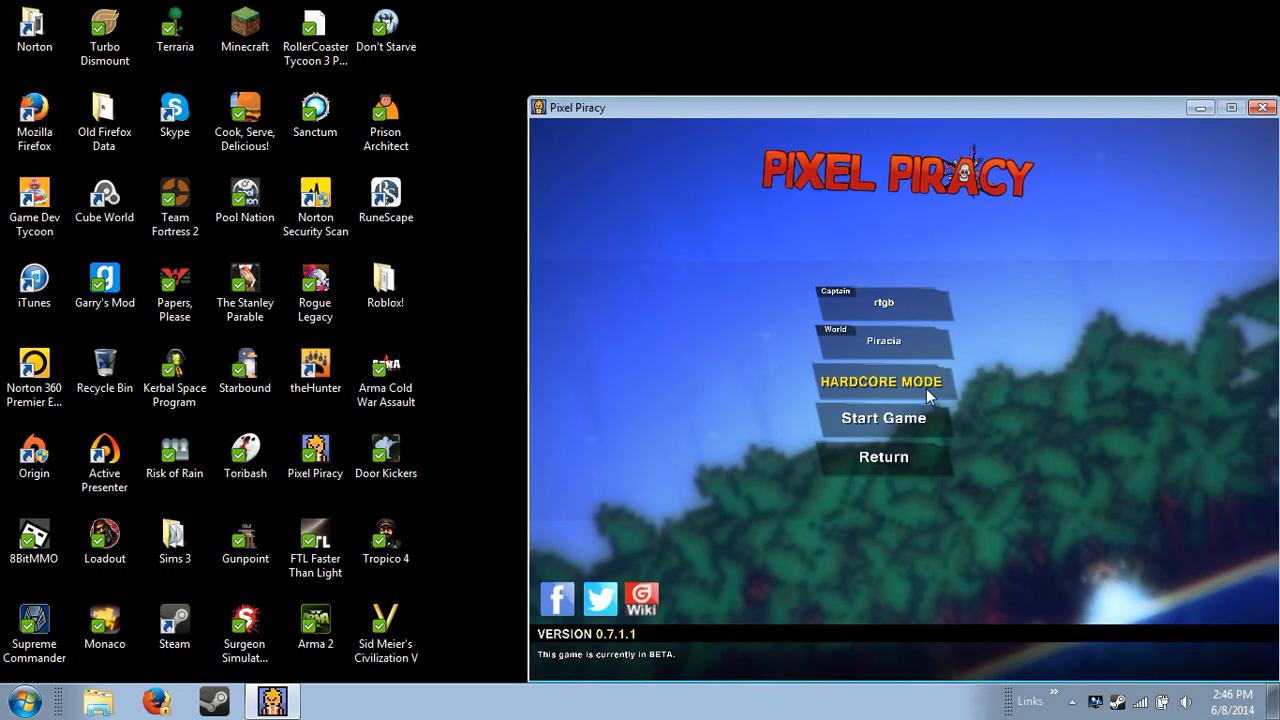
pyautogui.click(880, 380)
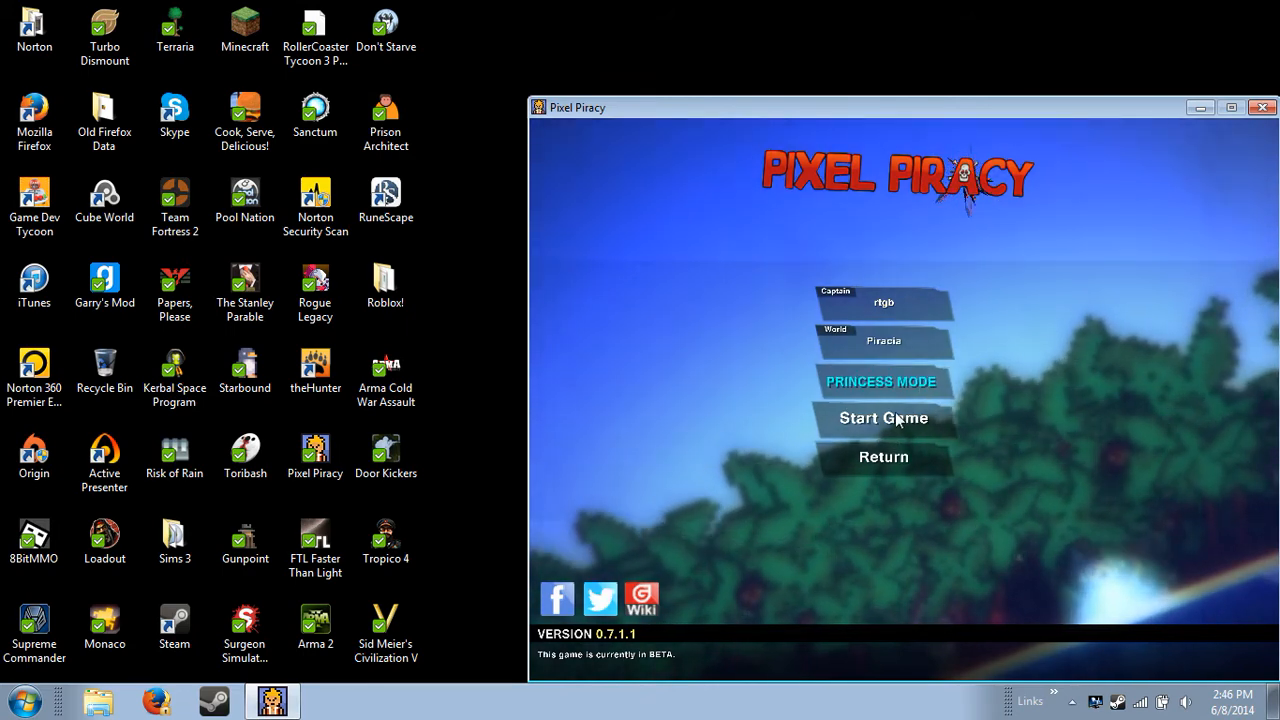
# Step: Launch the game, pick a knockback difficulty and confirm the captain's look, arriving with 600 gold
pyautogui.click(884, 418)
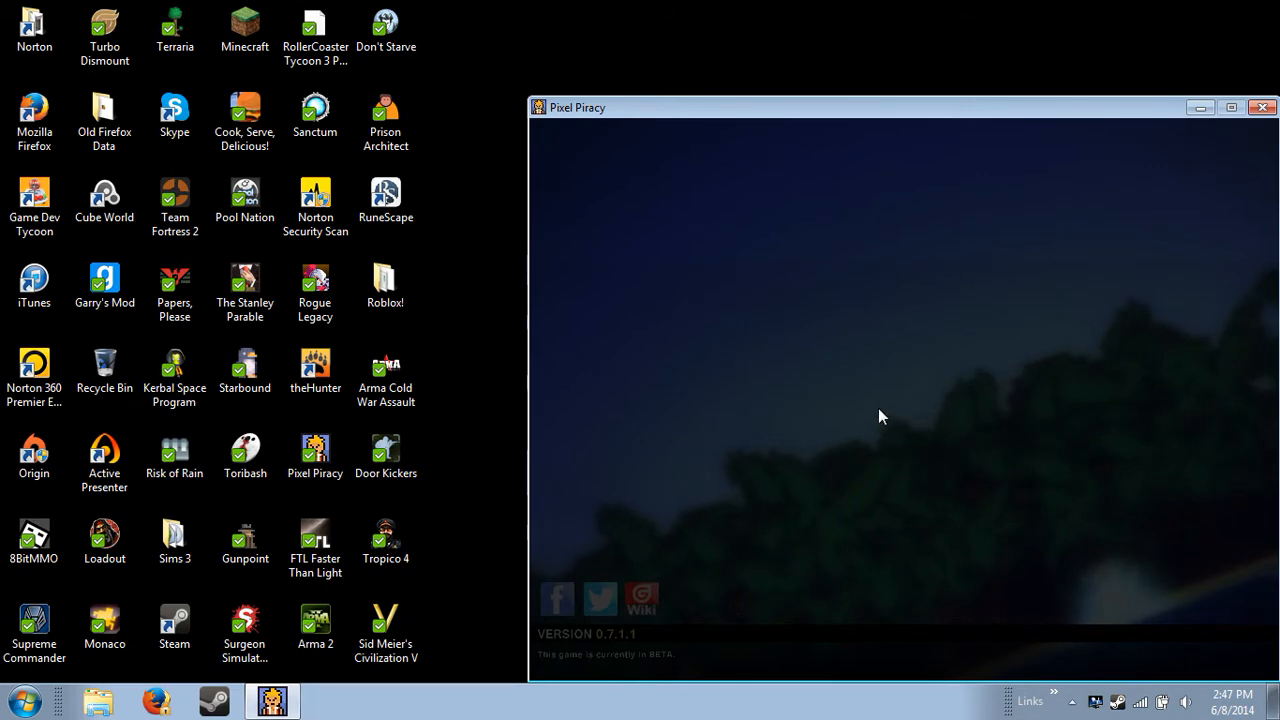
pyautogui.moveTo(884, 458)
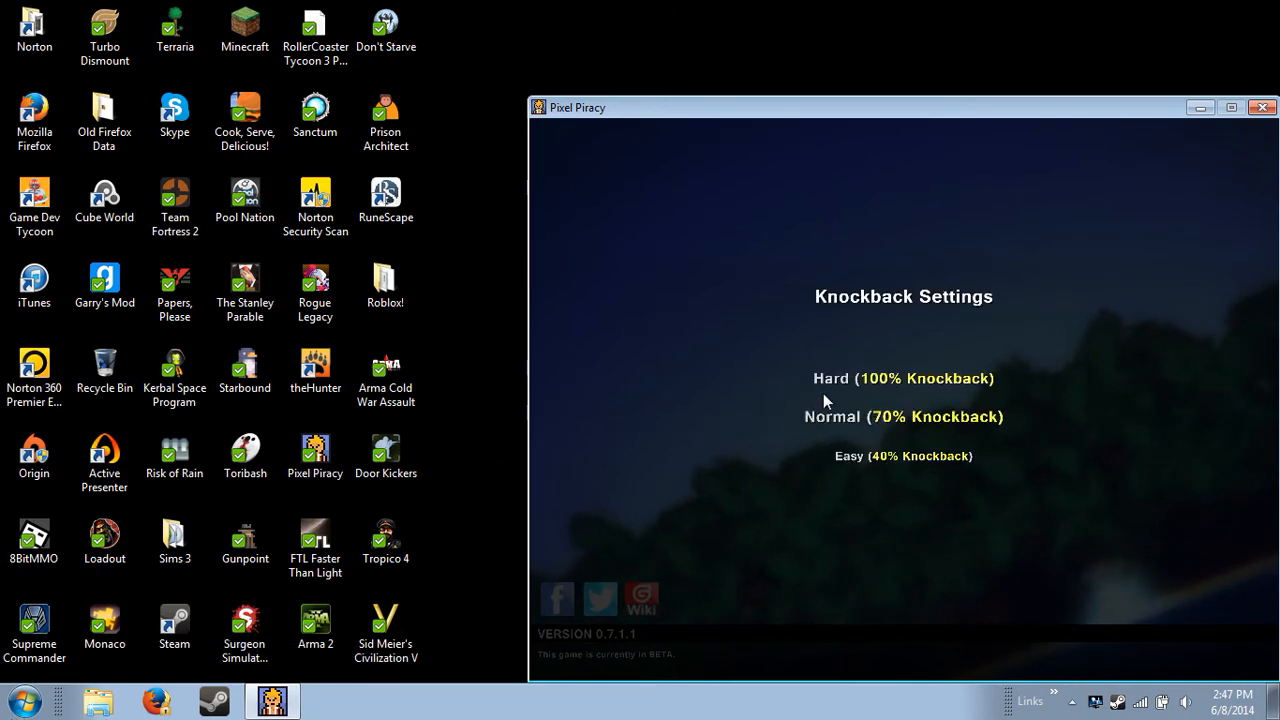
pyautogui.click(904, 418)
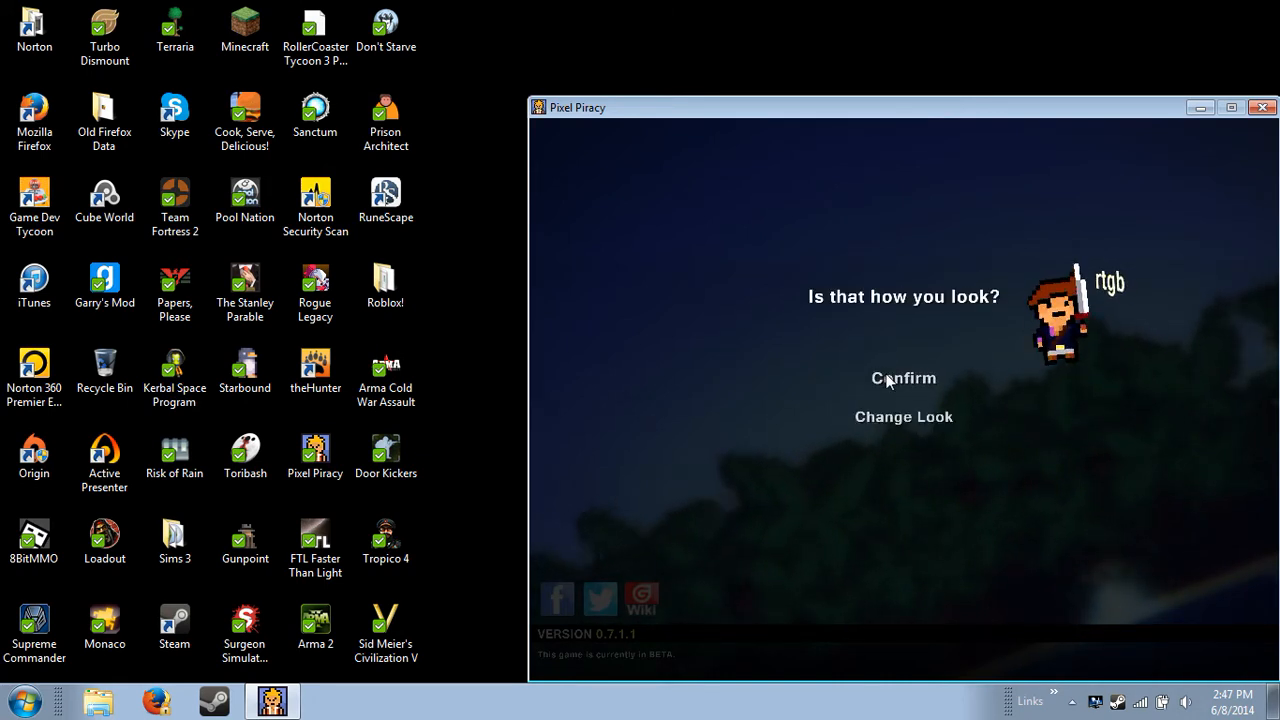
pyautogui.click(904, 378)
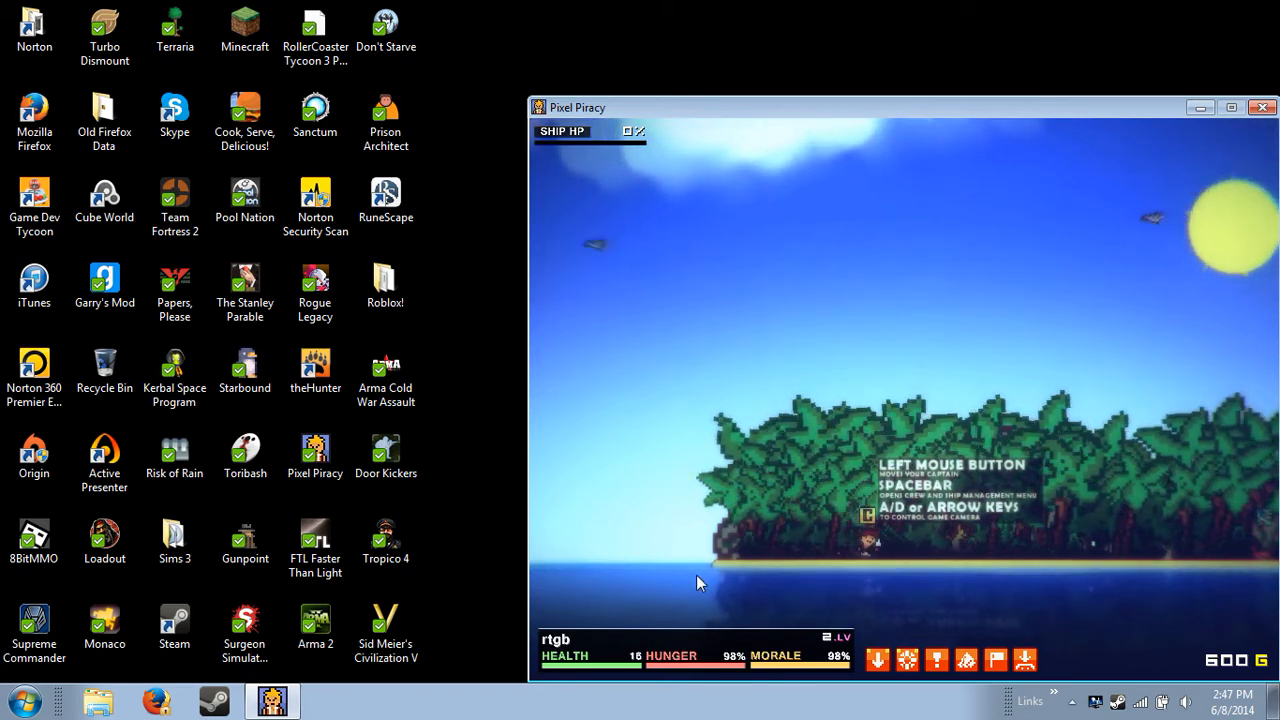
# Step: Quit the running game back to the main menu via Exit Game
pyautogui.click(18, 700)
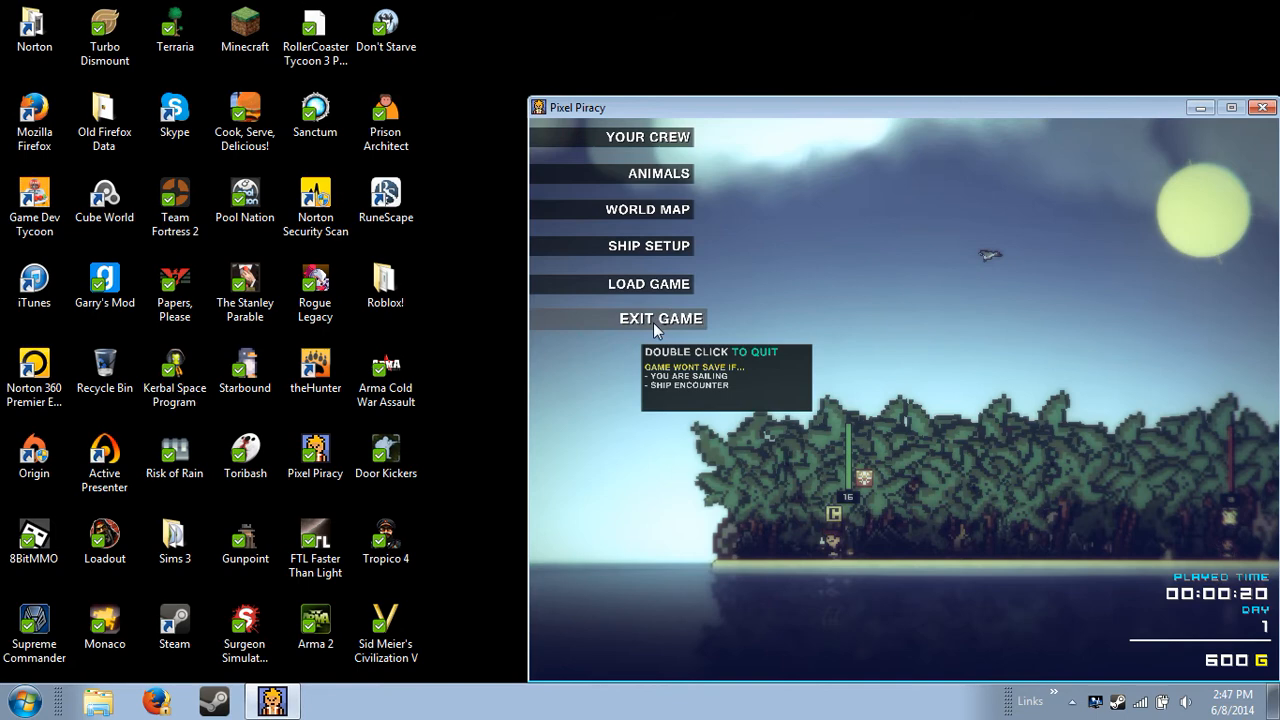
pyautogui.doubleClick(660, 318)
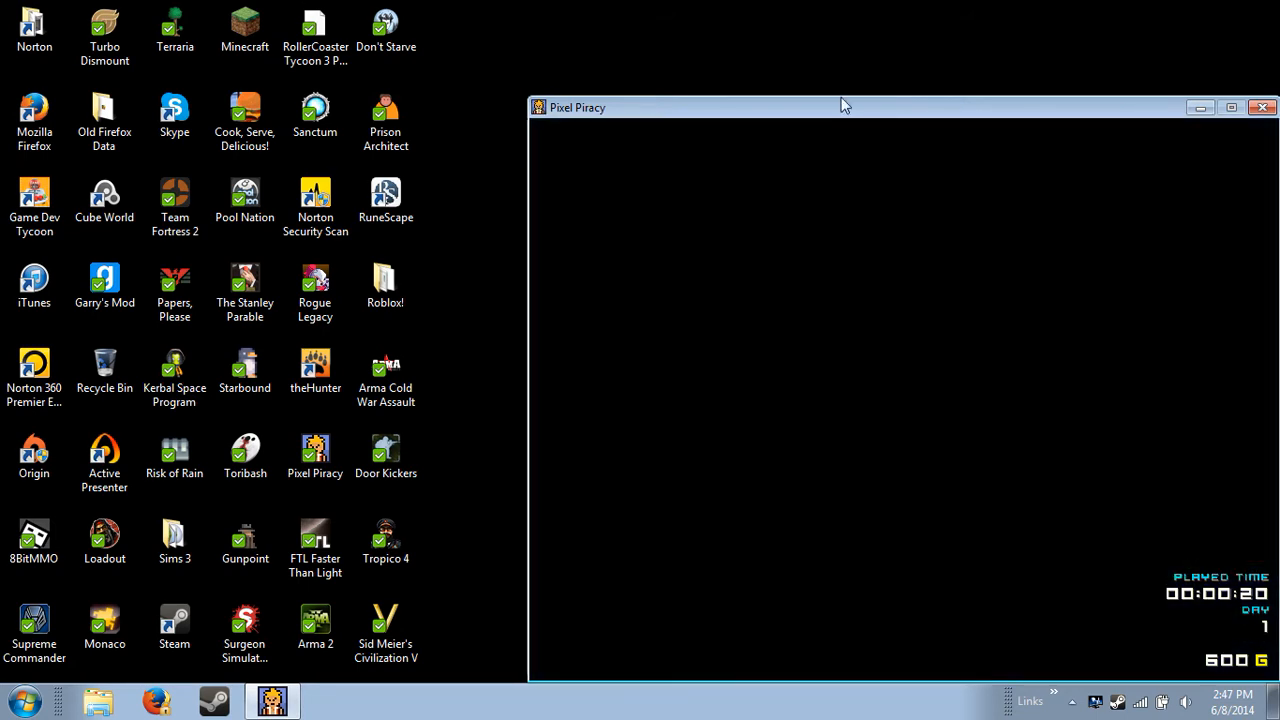
pyautogui.moveTo(980, 348)
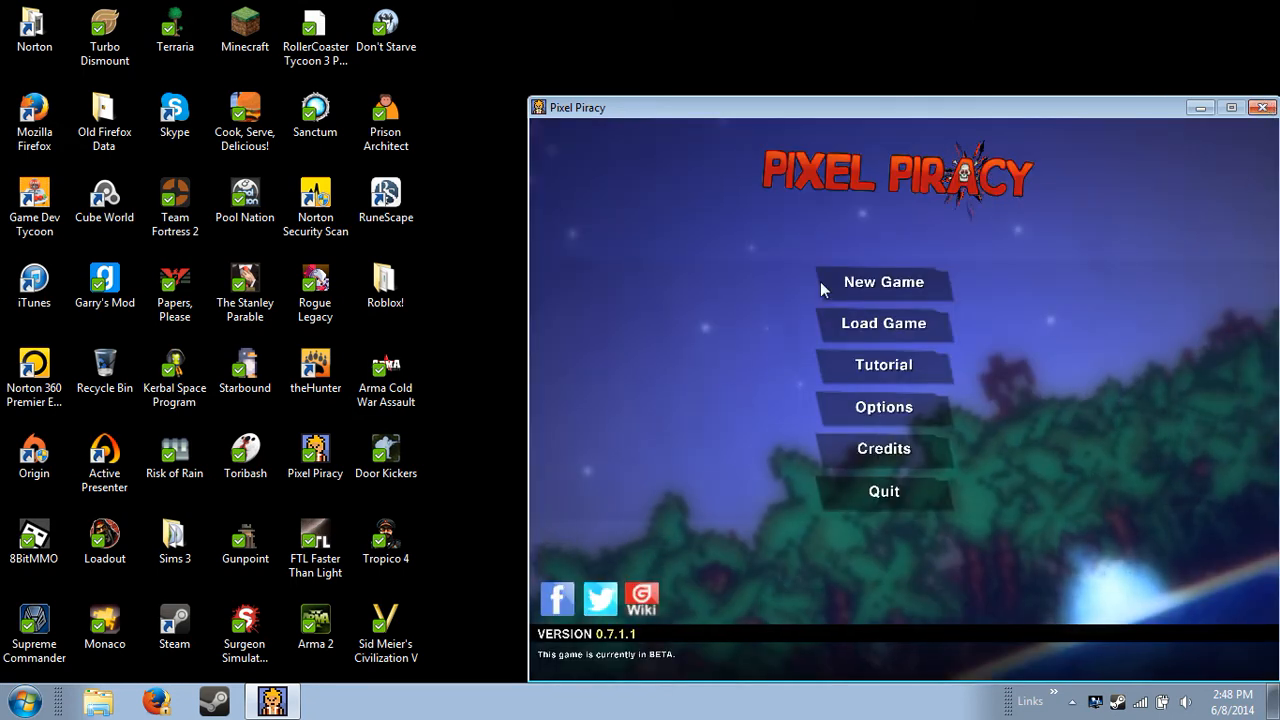
pyautogui.moveTo(452, 378)
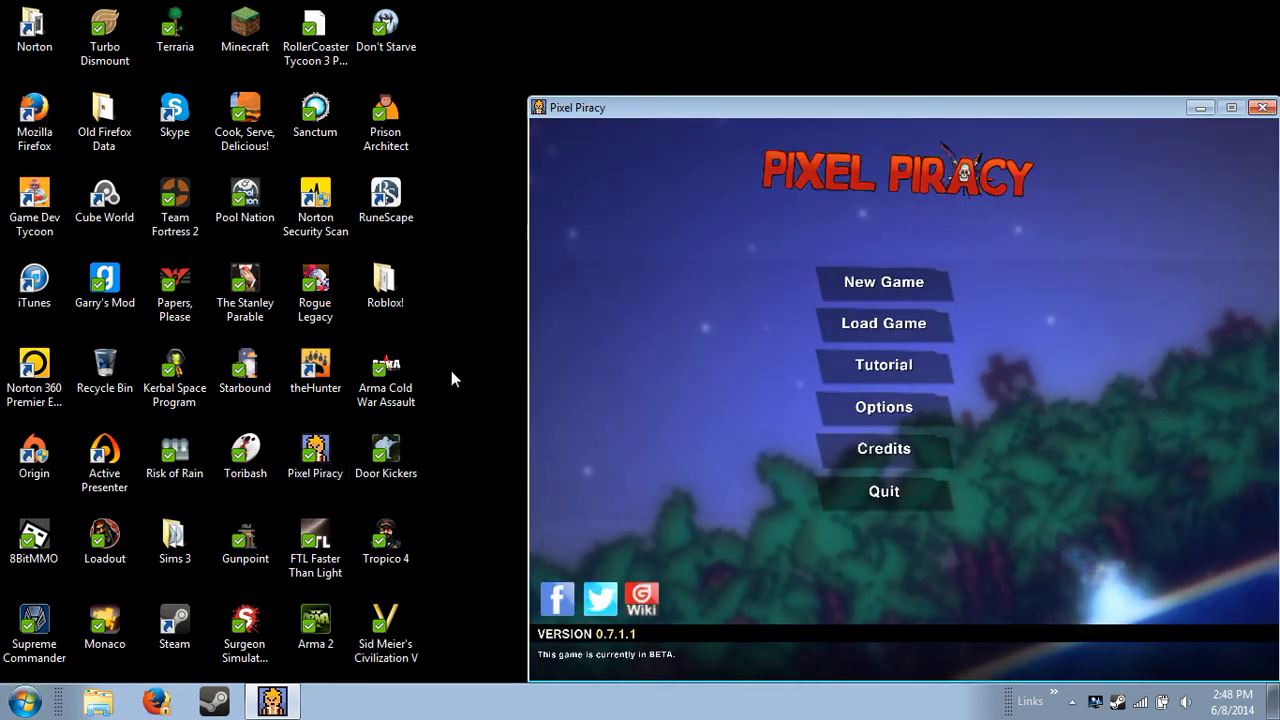
pyautogui.click(18, 700)
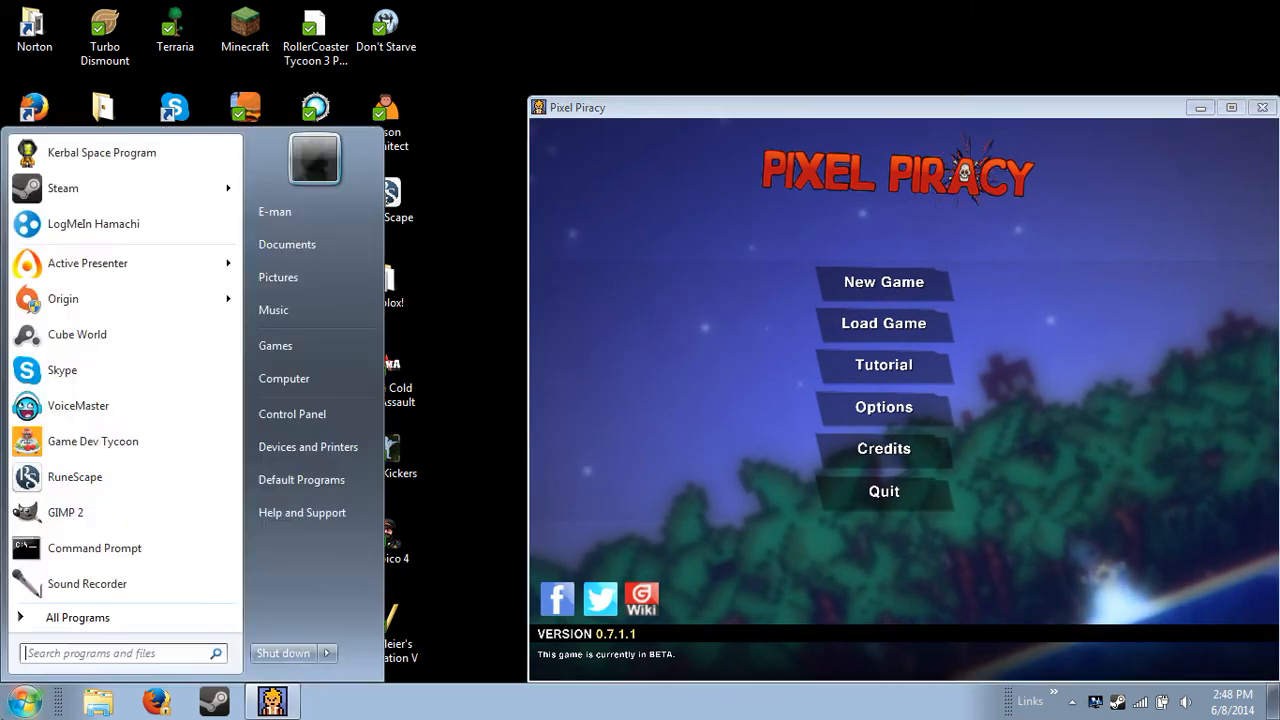
pyautogui.click(110, 652)
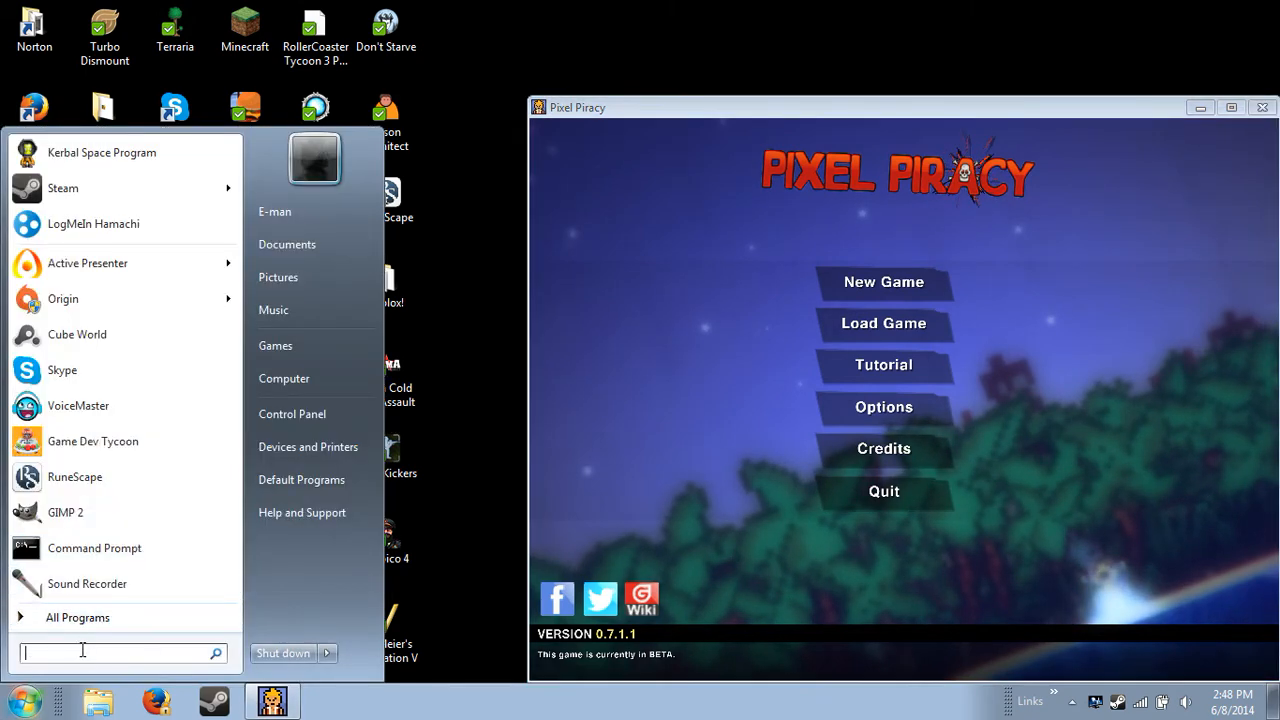
pyautogui.click(76, 616)
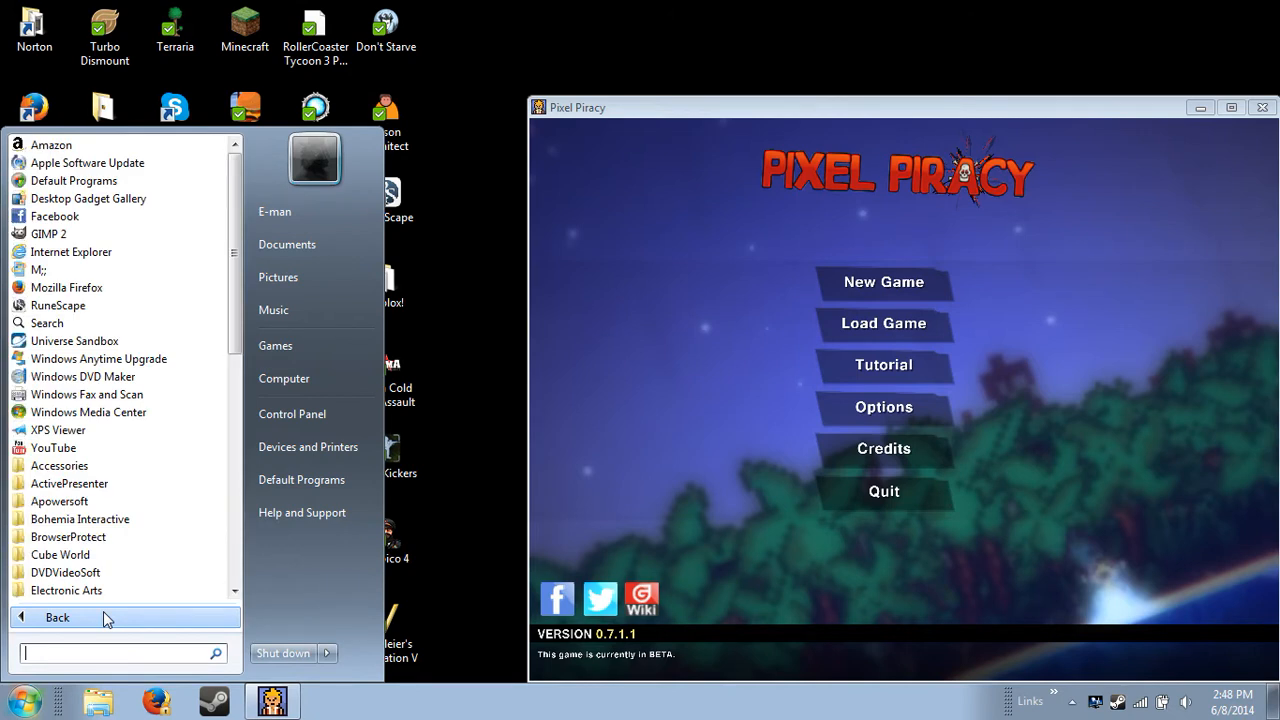
pyautogui.write('not')
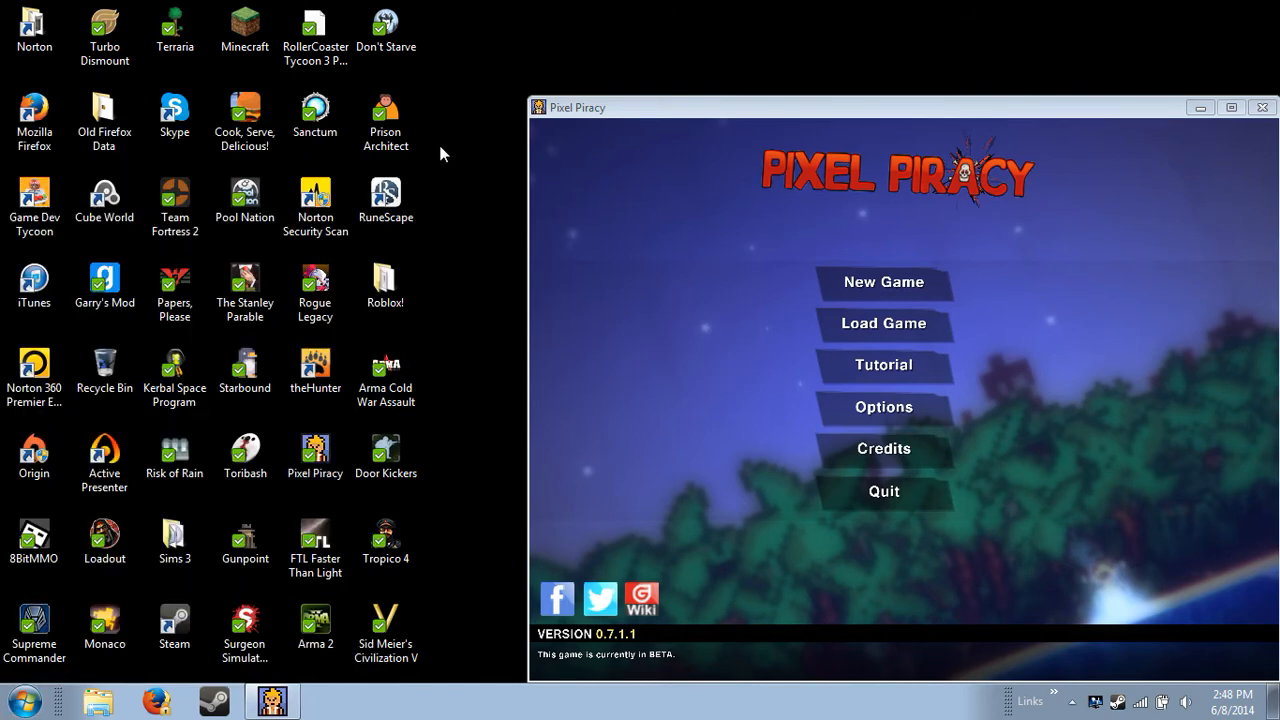
pyautogui.moveTo(1032, 296)
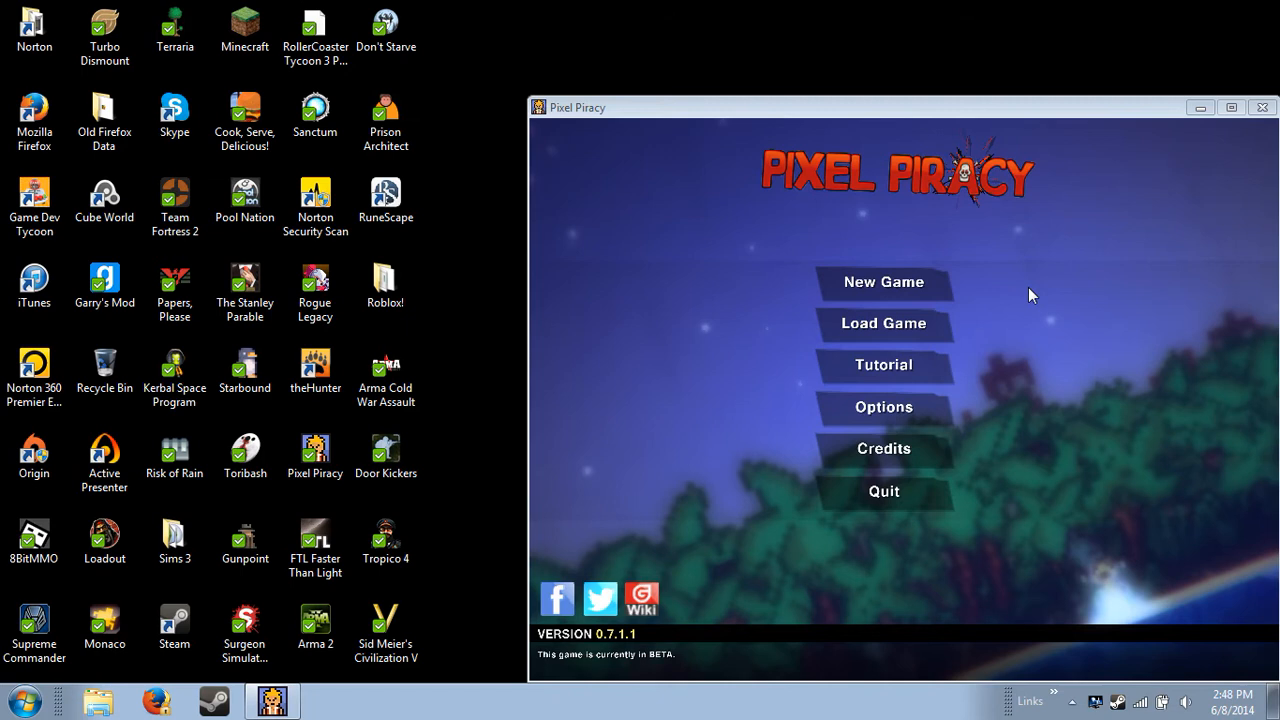
# Step: Open the Steam installation folder from the desktop shortcut's file location
pyautogui.click(174, 624)
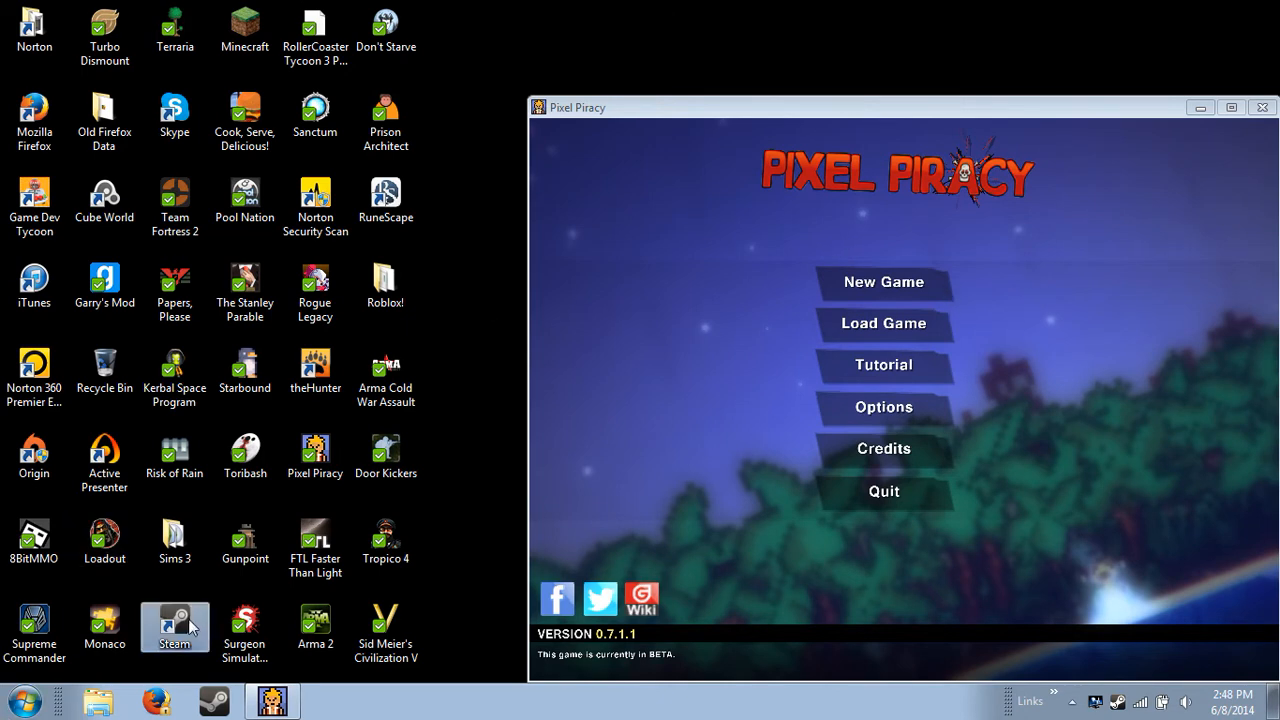
pyautogui.rightClick(176, 624)
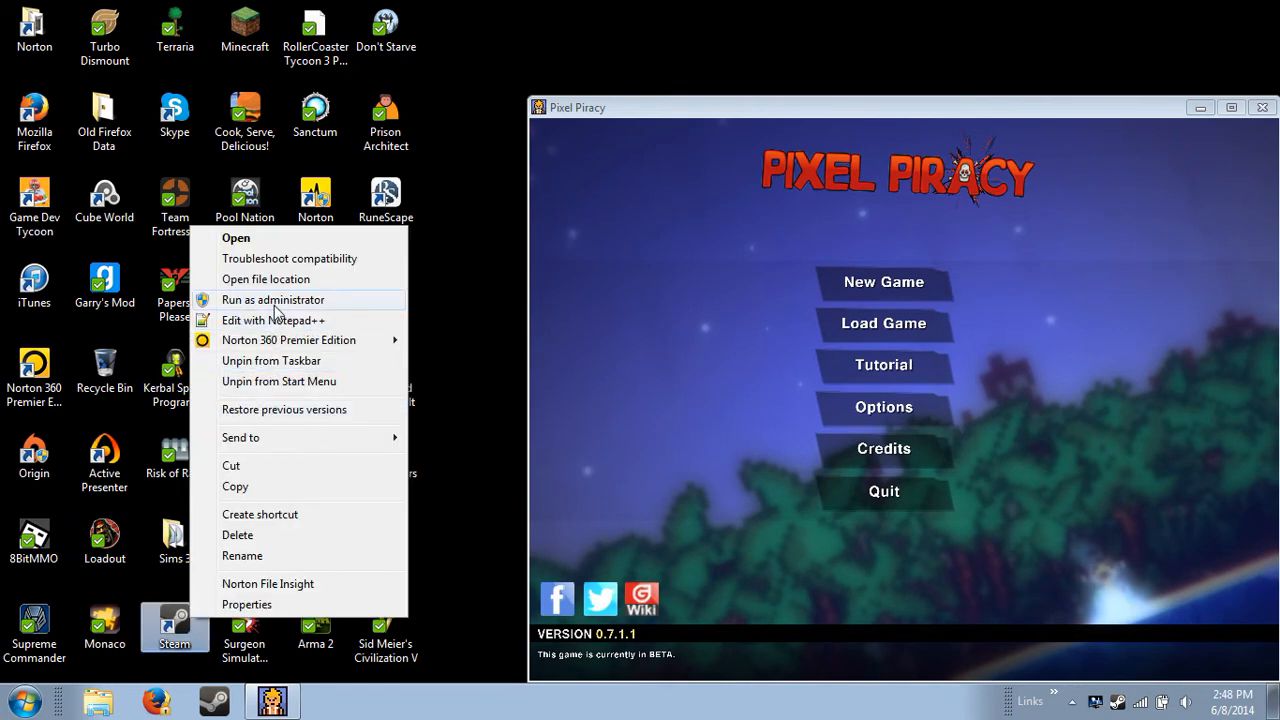
pyautogui.moveTo(250, 414)
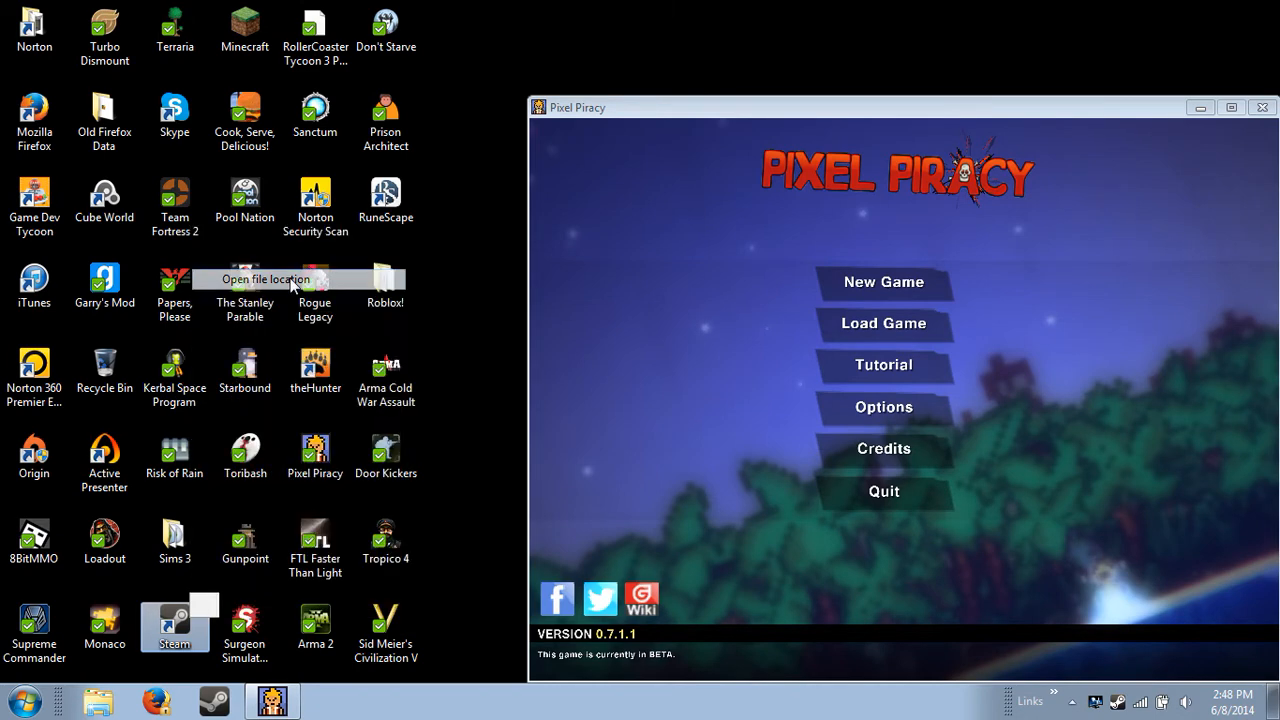
pyautogui.click(264, 280)
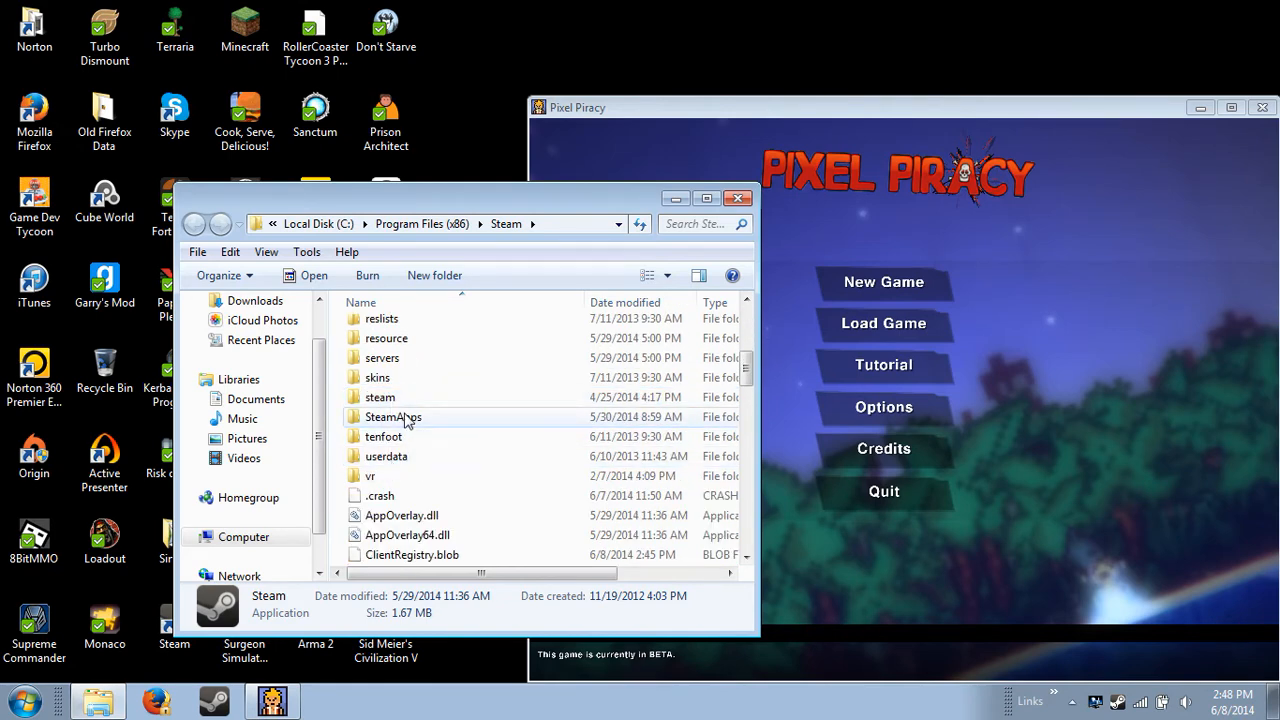
# Step: Navigate through SteamApps into the Pixel Piracy folder holding saves 1.save to 4.save
pyautogui.doubleClick(392, 416)
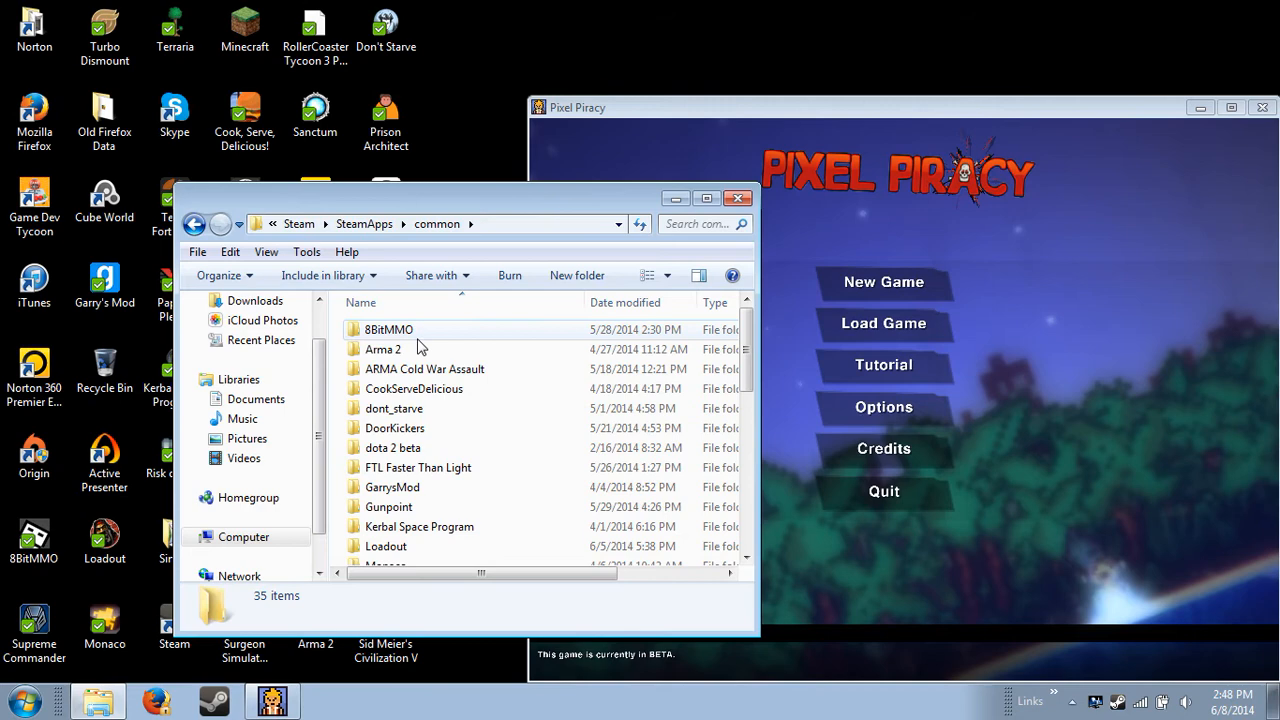
pyautogui.scroll(-3)
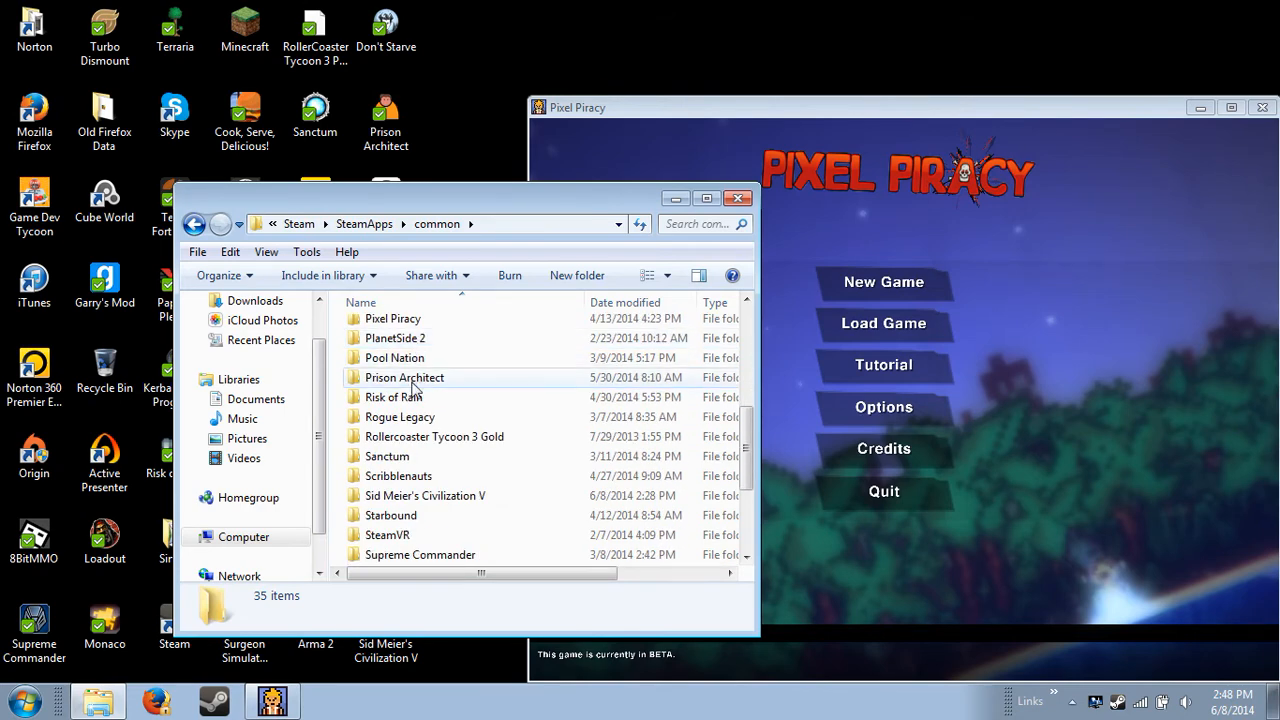
pyautogui.moveTo(418, 396)
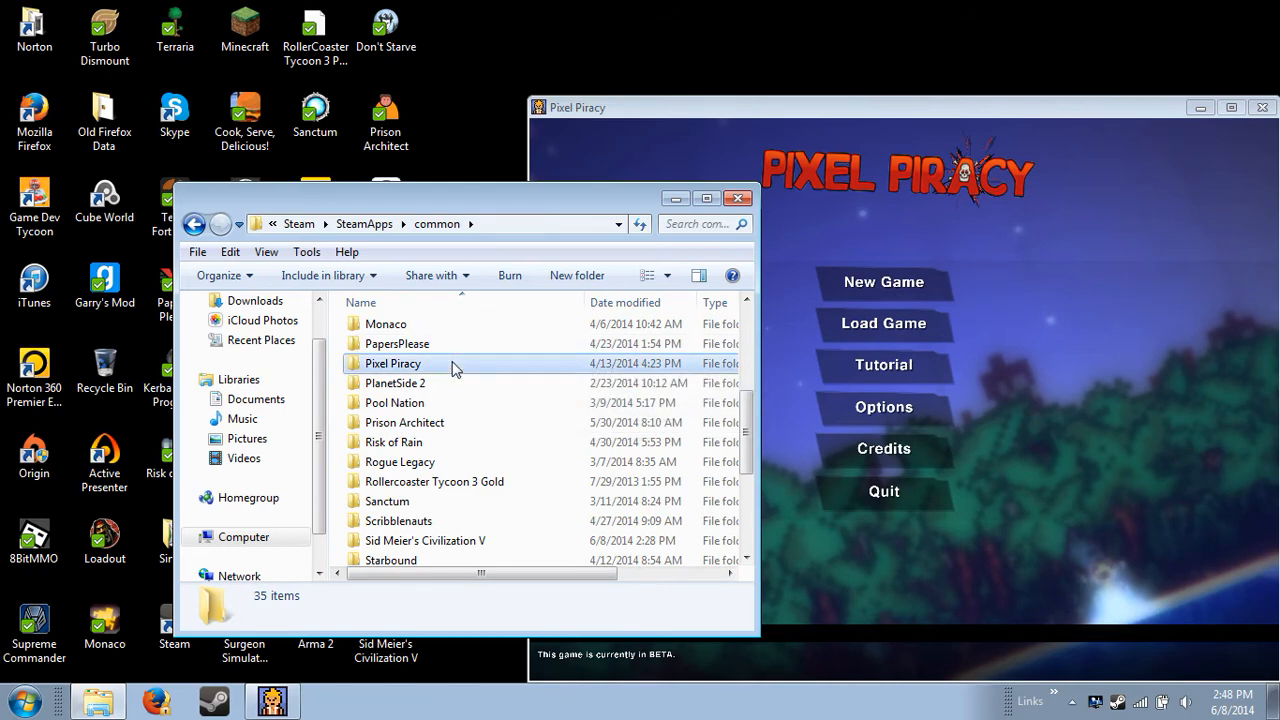
pyautogui.doubleClick(392, 364)
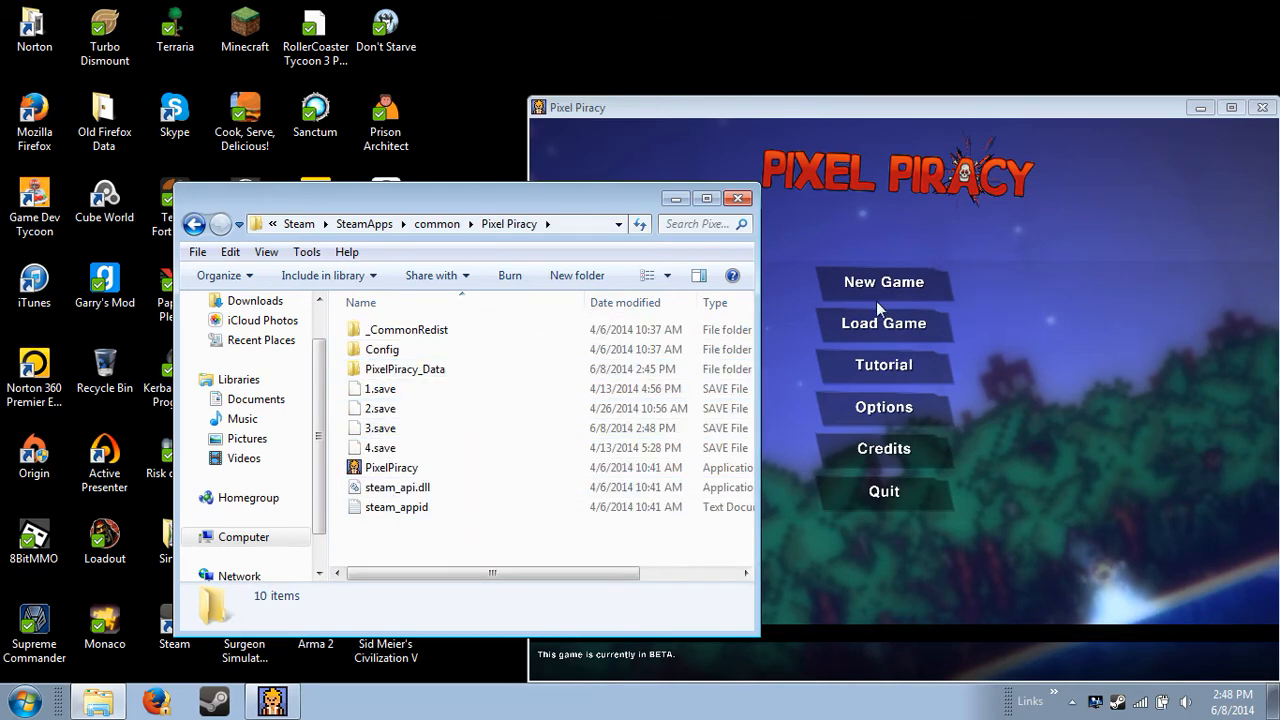
pyautogui.click(884, 324)
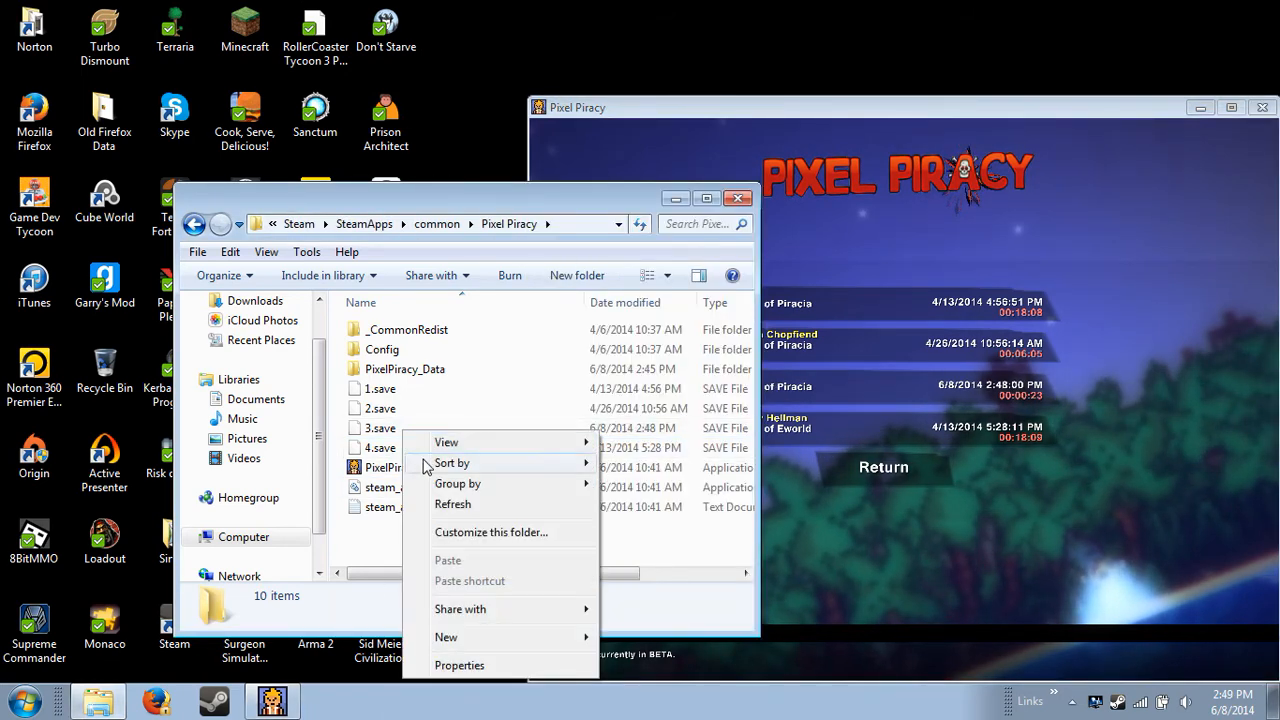
pyautogui.rightClick(380, 428)
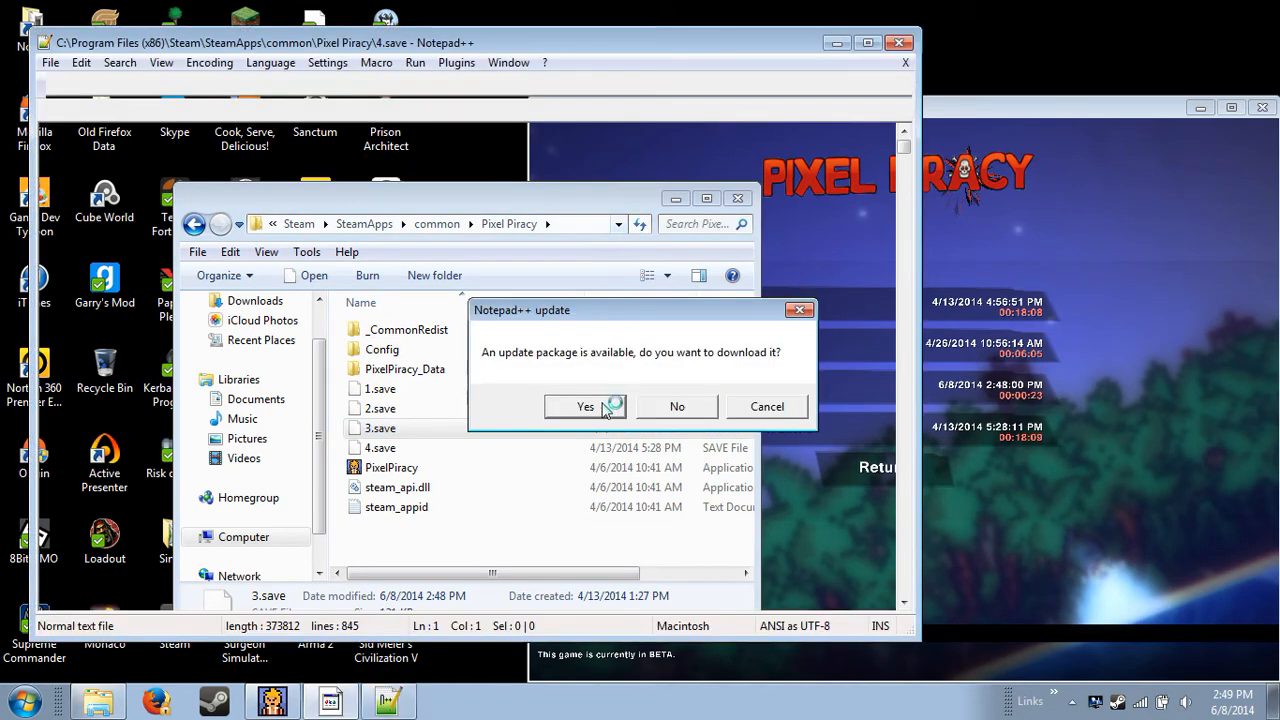
# Step: Dismiss the update prompt and inspect 3.save, showing captain rtgb, Pirazia and 600 gold
pyautogui.click(584, 406)
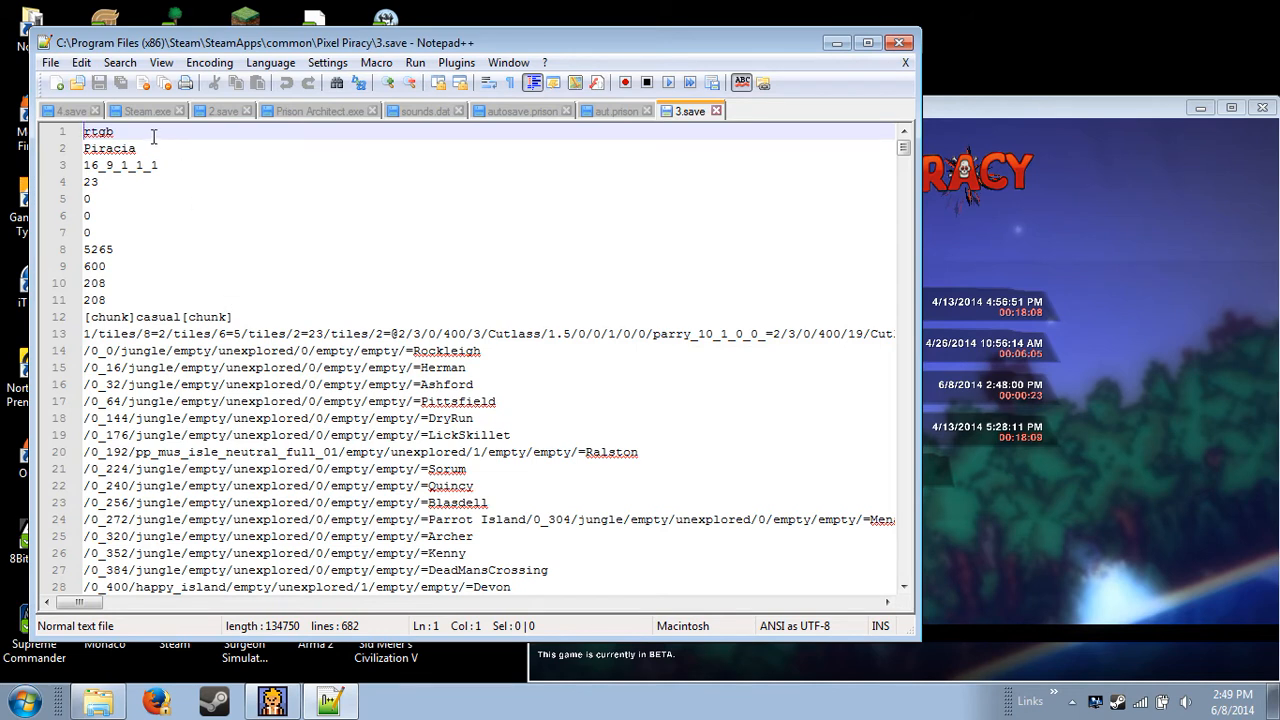
pyautogui.click(112, 132)
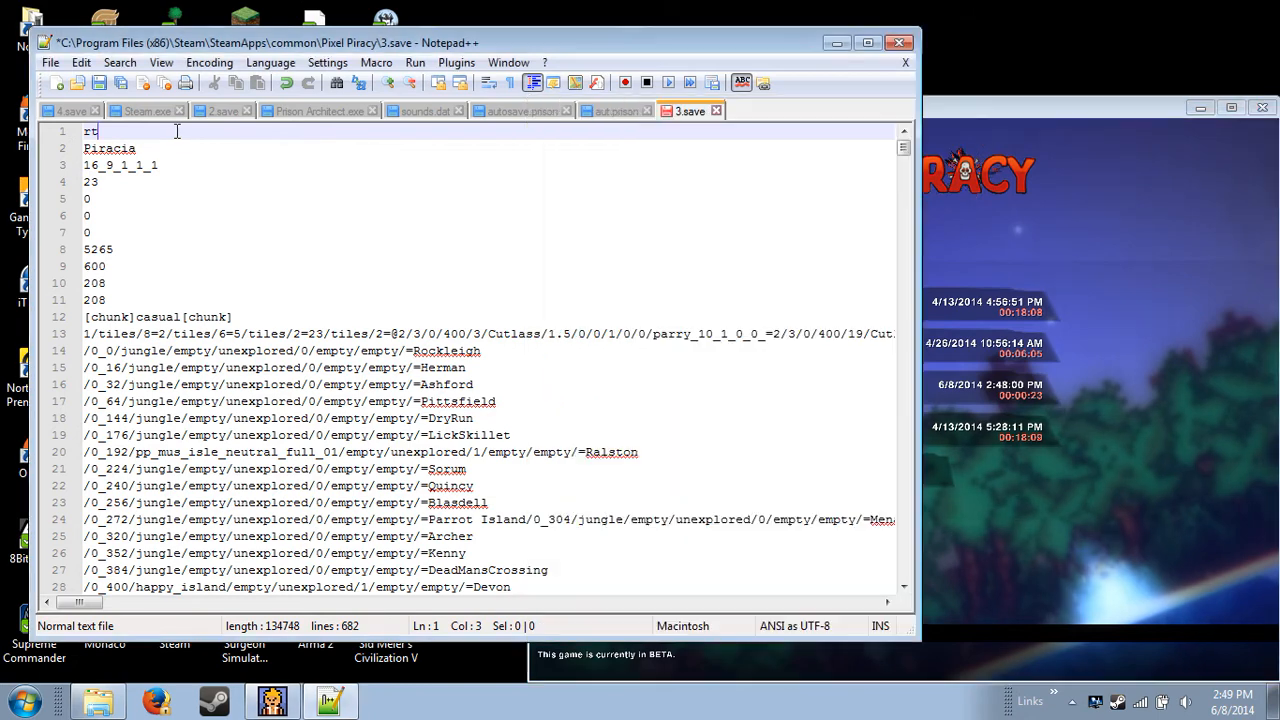
pyautogui.moveTo(152, 132)
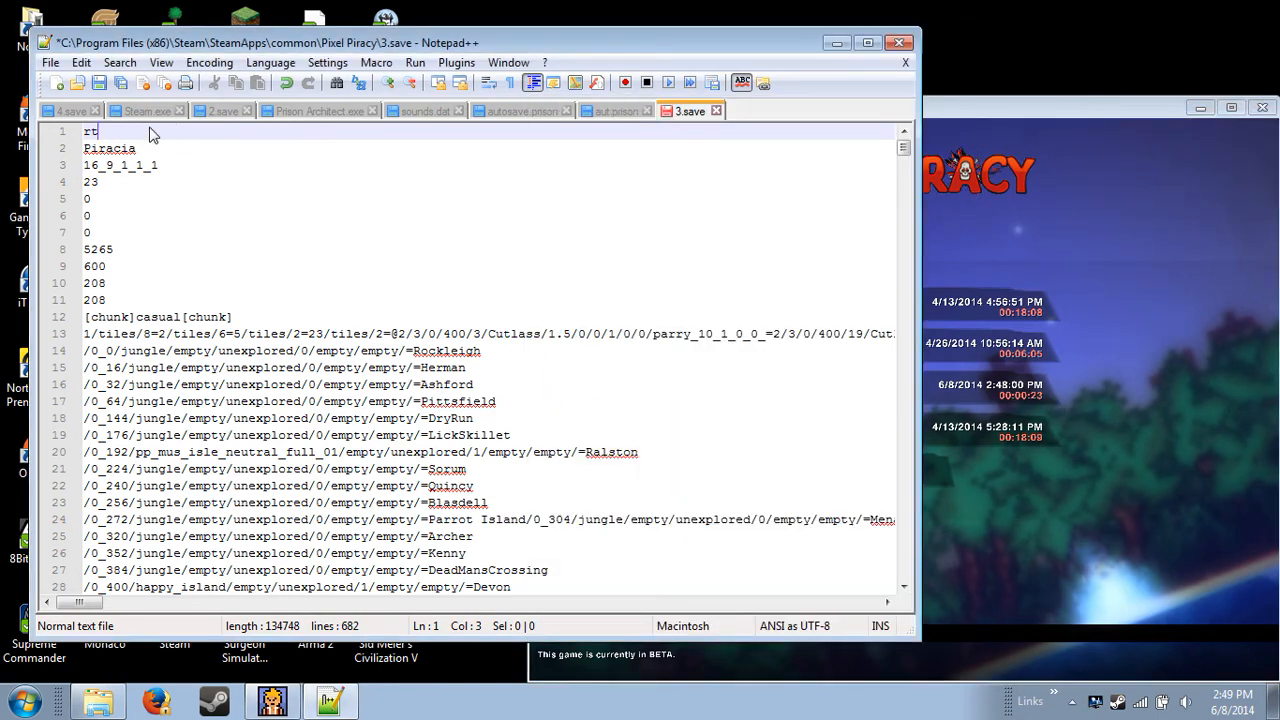
pyautogui.write('tb')
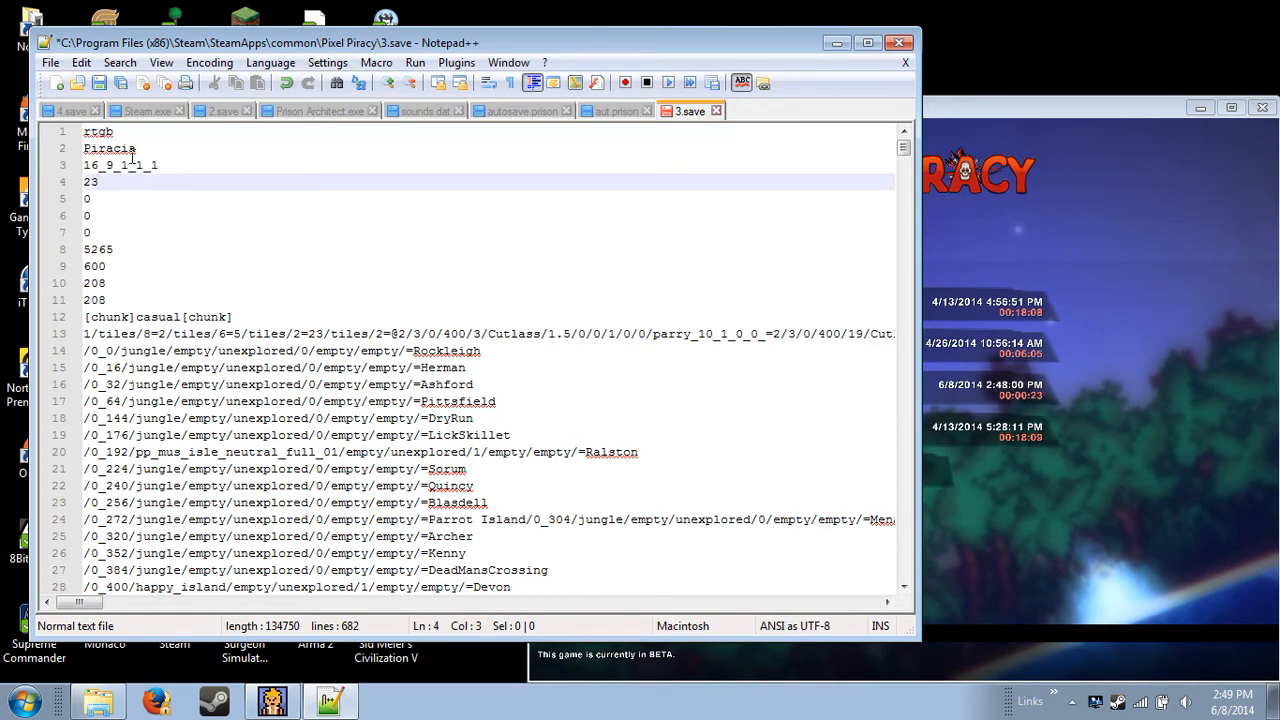
pyautogui.scroll(-3)
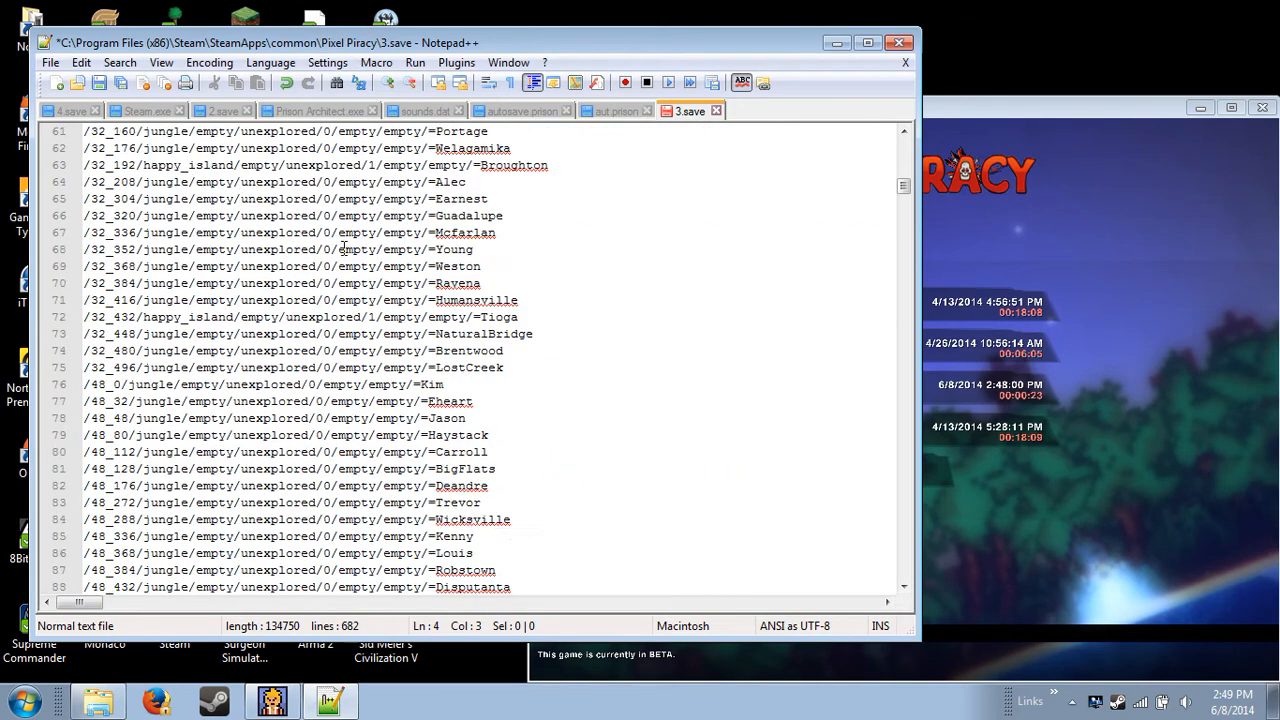
pyautogui.scroll(-3)
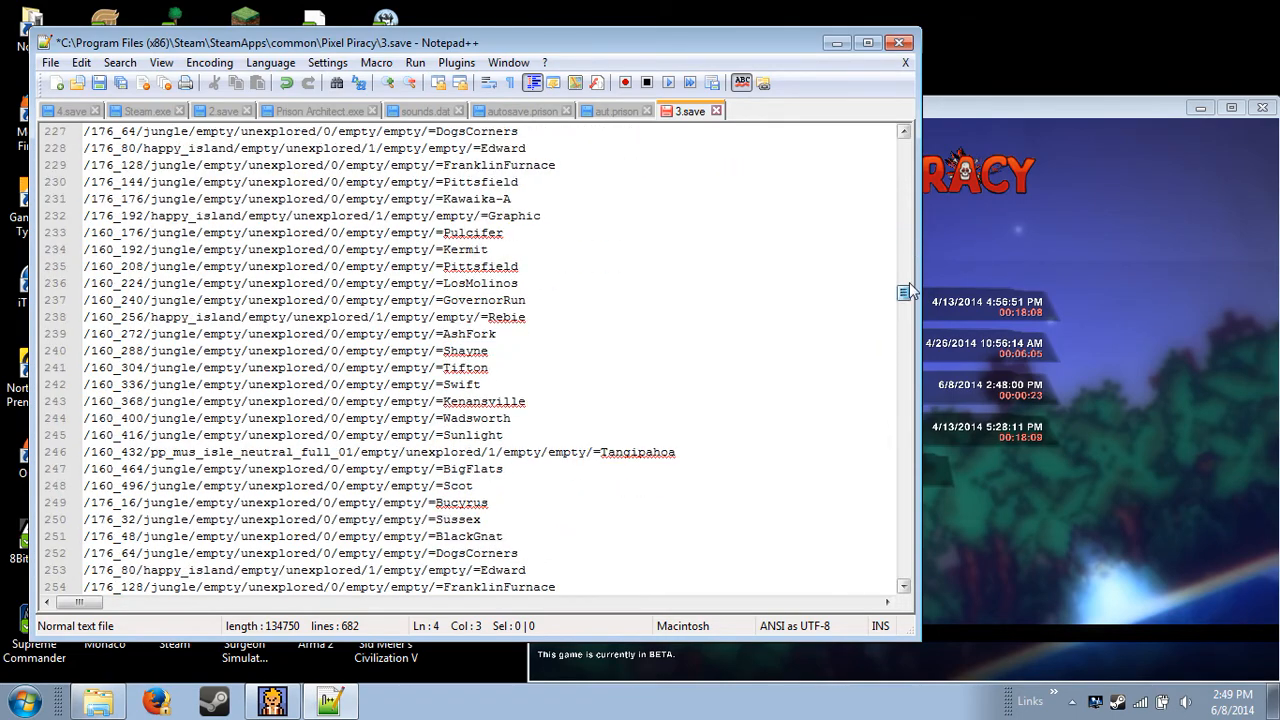
pyautogui.scroll(-3)
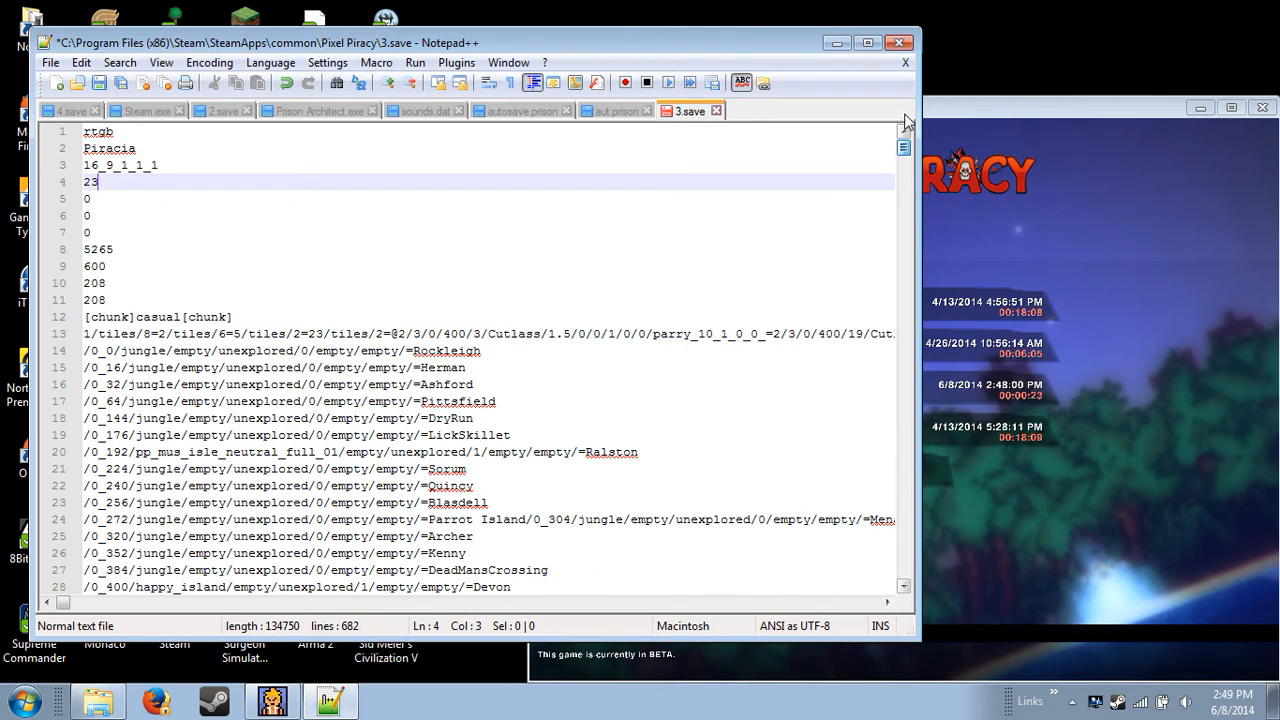
pyautogui.moveTo(116, 240)
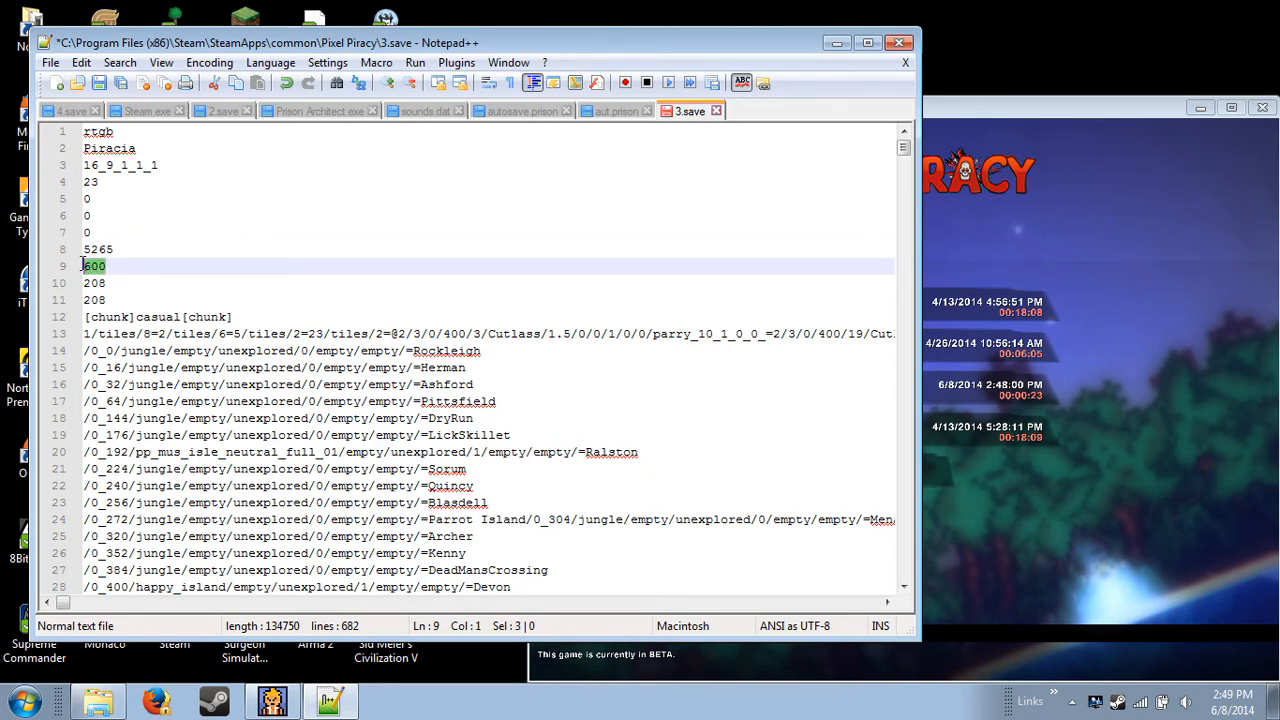
# Step: Replace the 600 gold value on line 9 with 100000 and save 3.save
pyautogui.press('Delete')
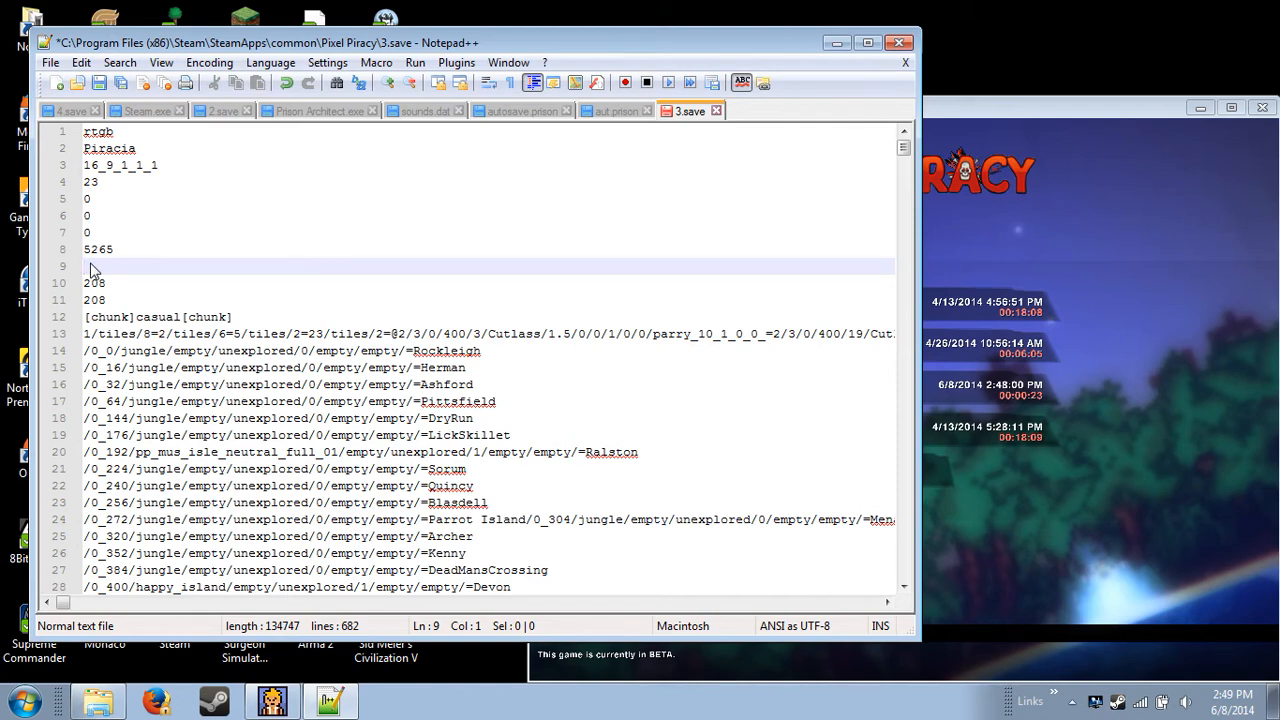
pyautogui.write('100000')
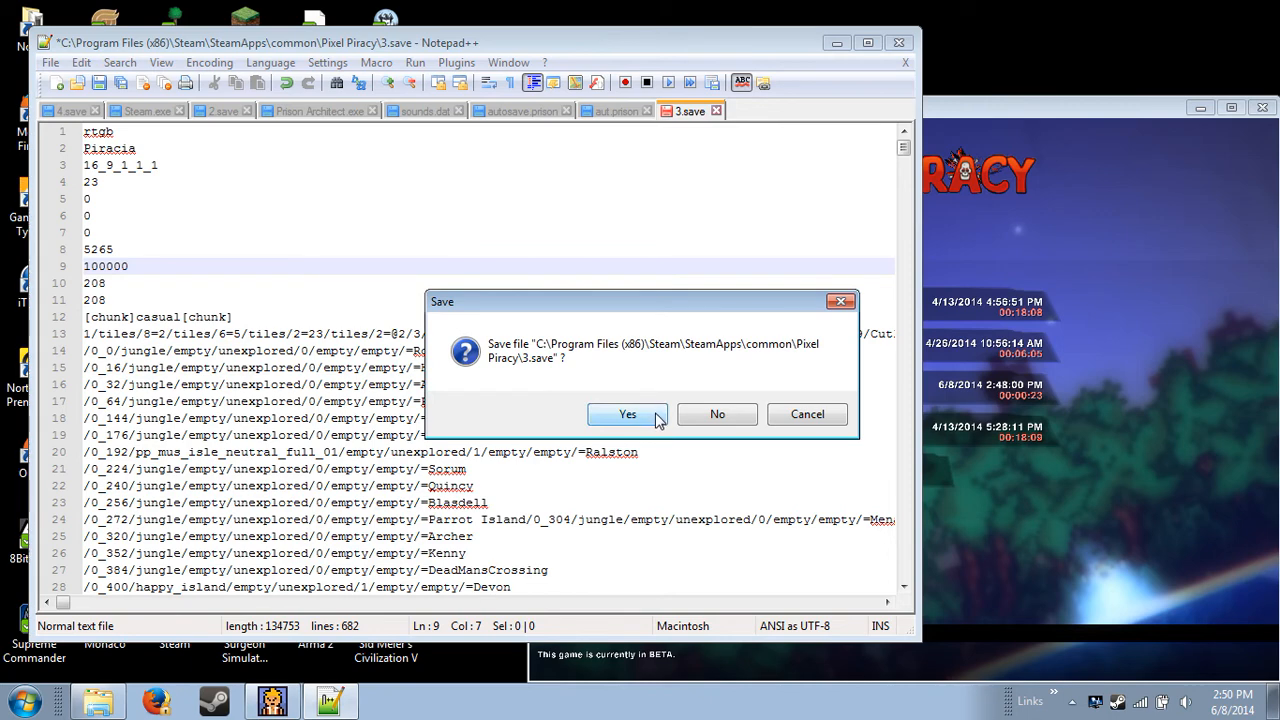
pyautogui.click(628, 414)
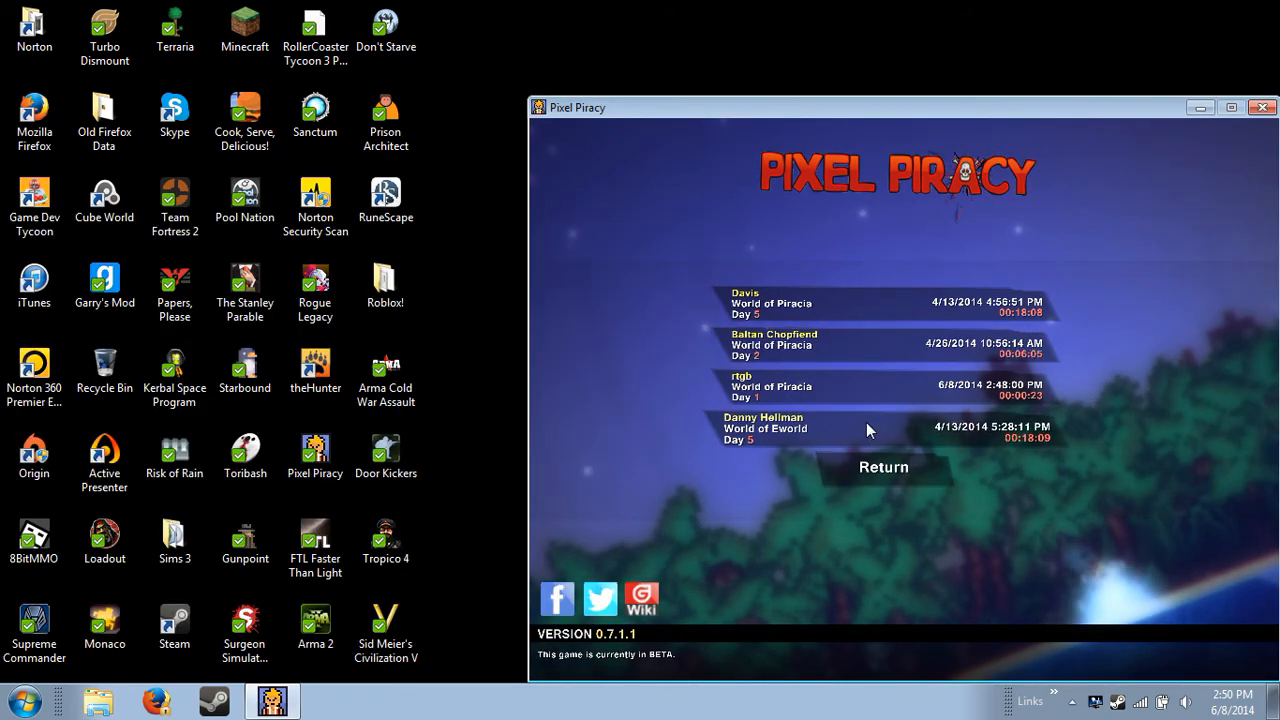
# Step: Load the rtgb save, landing on the island with 100000 gold
pyautogui.click(884, 468)
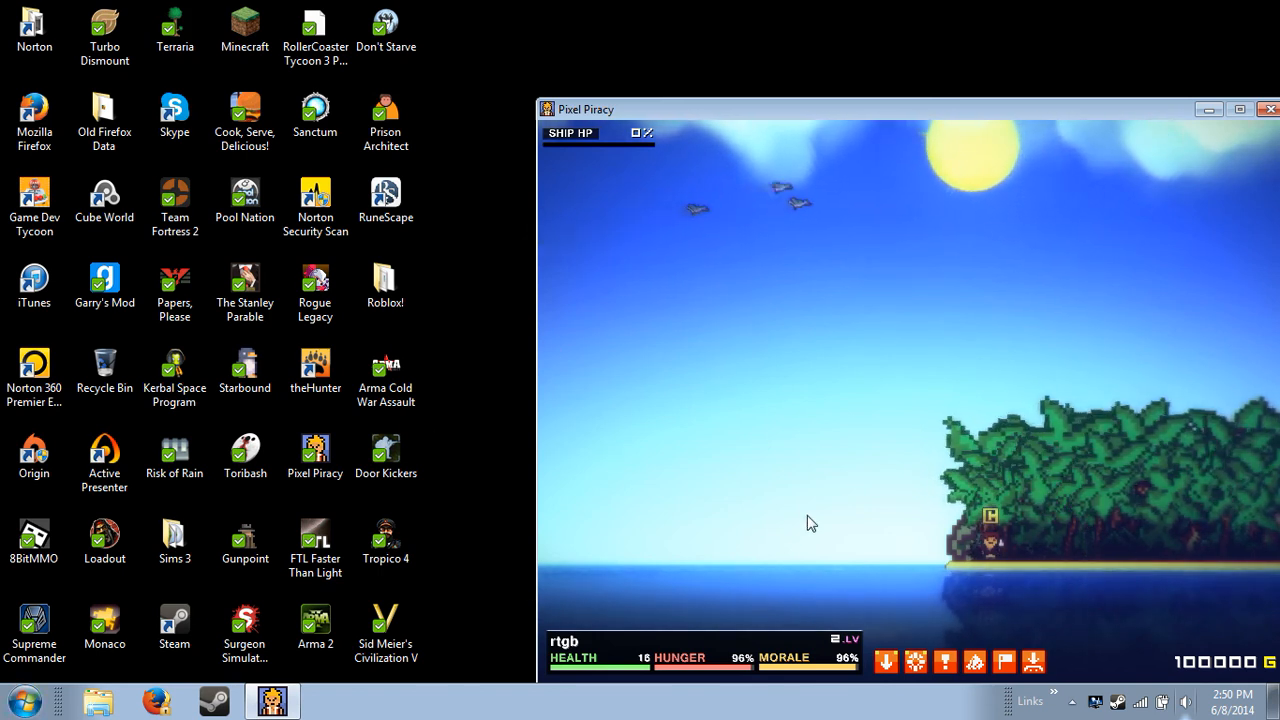
pyautogui.click(34, 540)
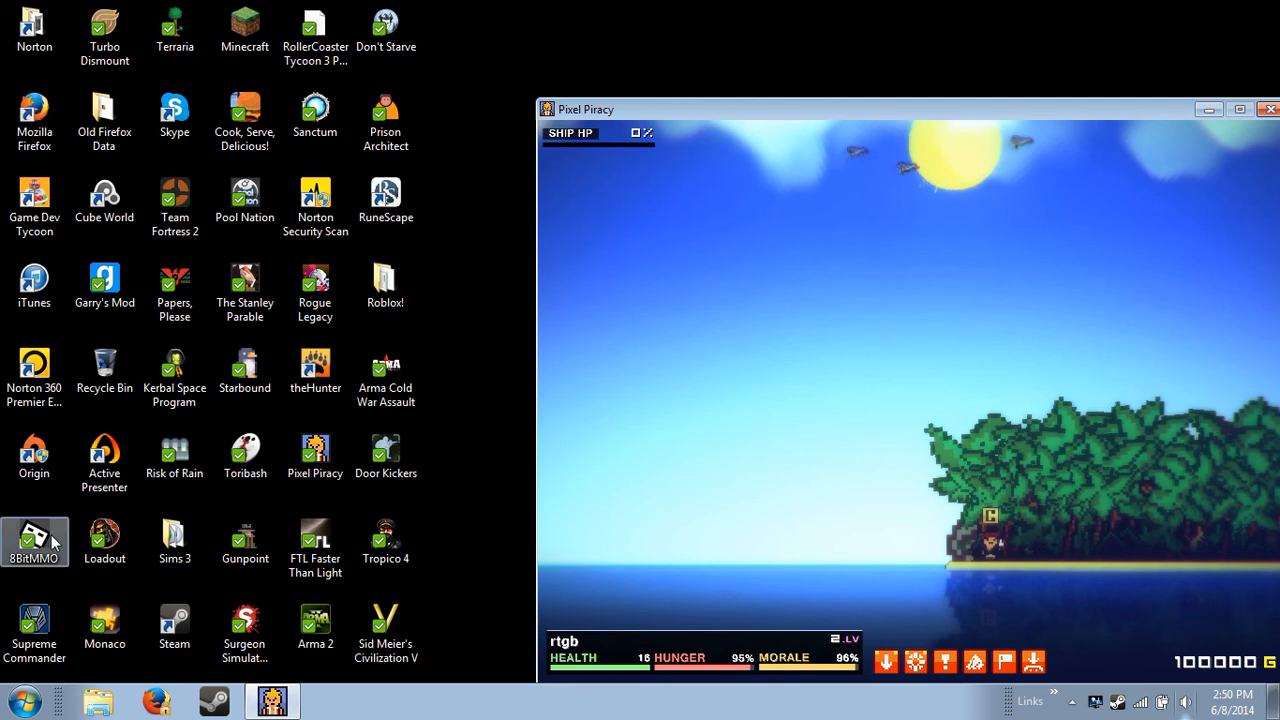